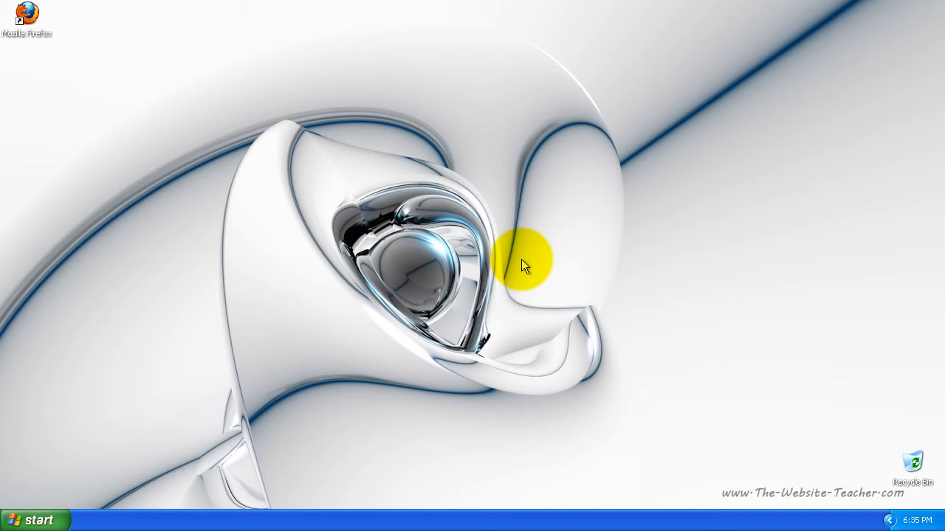
mouse_move(428, 188)
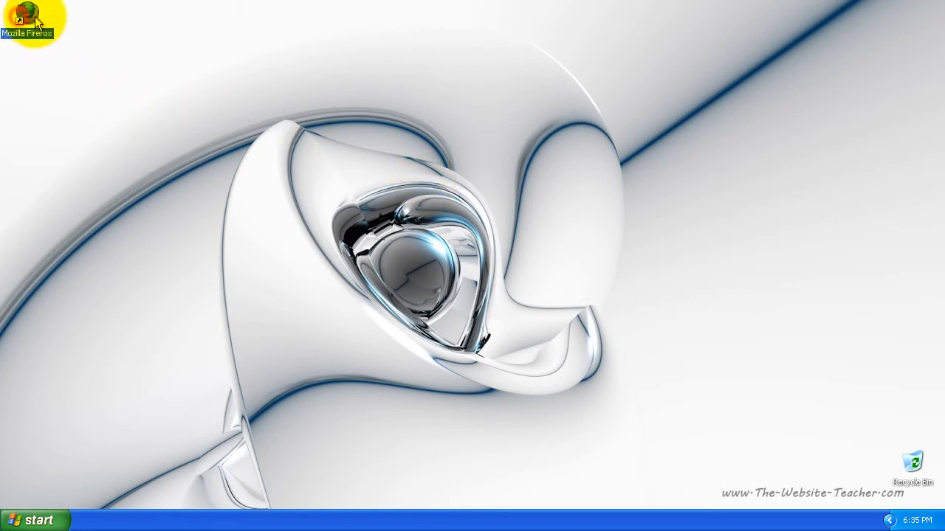
Launch Firefox and load the Learn Website Basics blog at learnwebsitebasics.com/blog.
double_click(30, 18)
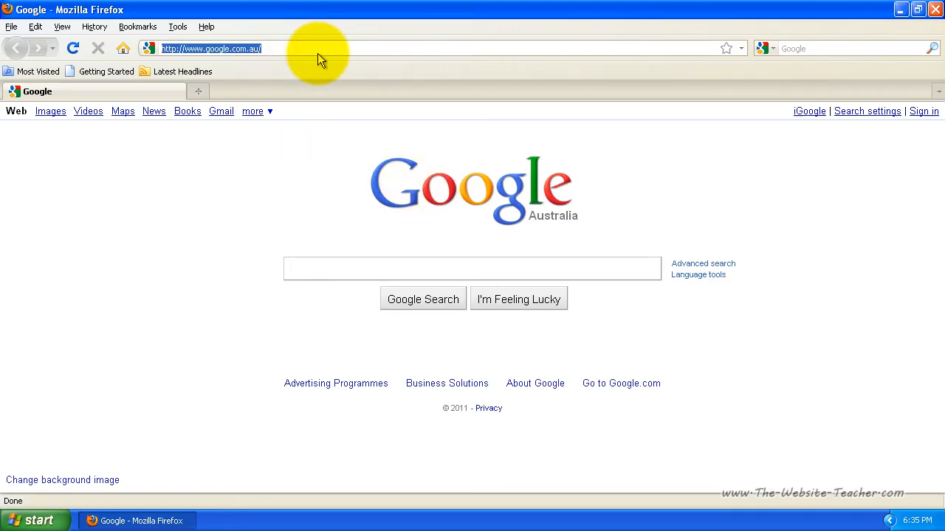
type("learnwebsitebasics")
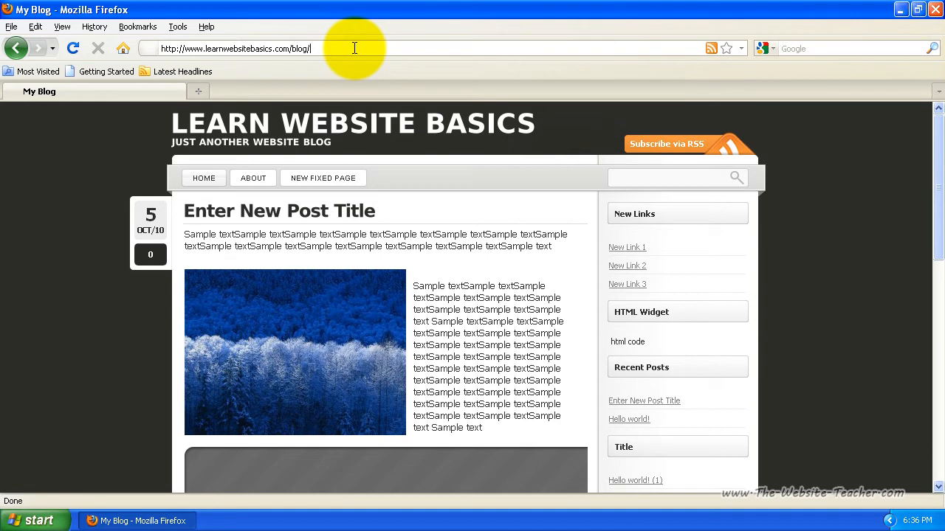
mouse_move(937, 169)
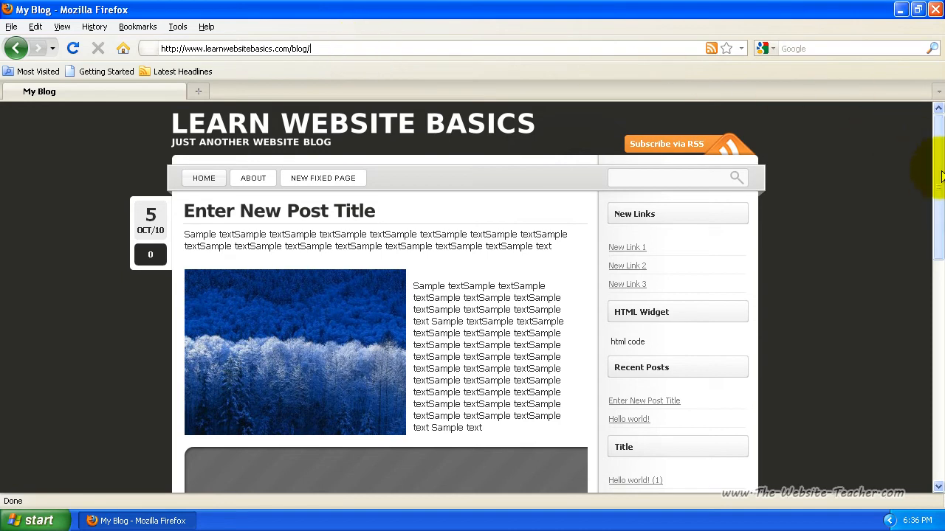
scroll("down", 3)
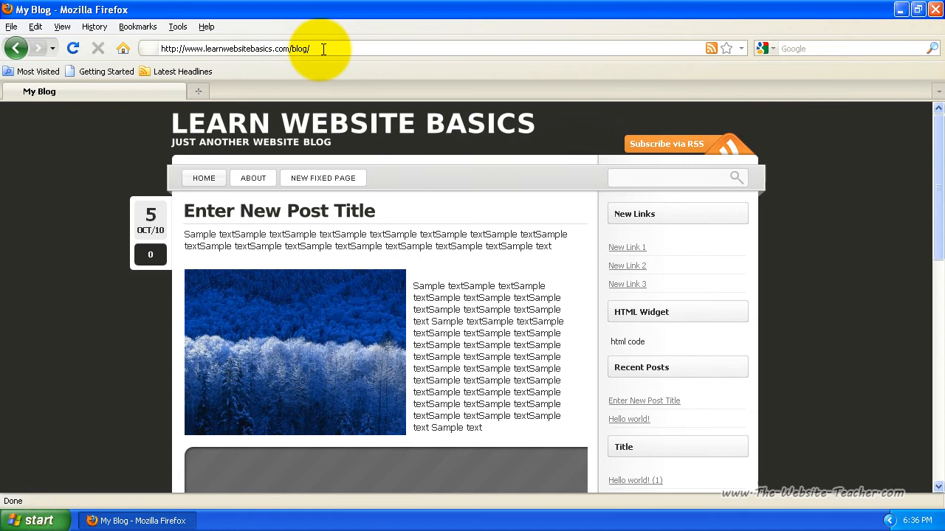
mouse_move(327, 47)
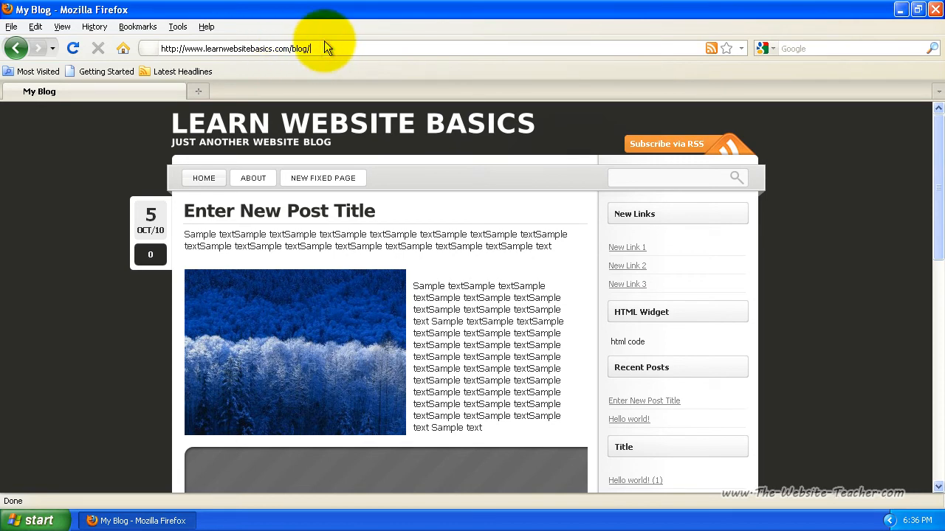
Load the blog's wp-admin login page and begin typing the username.
type("wp-login.php")
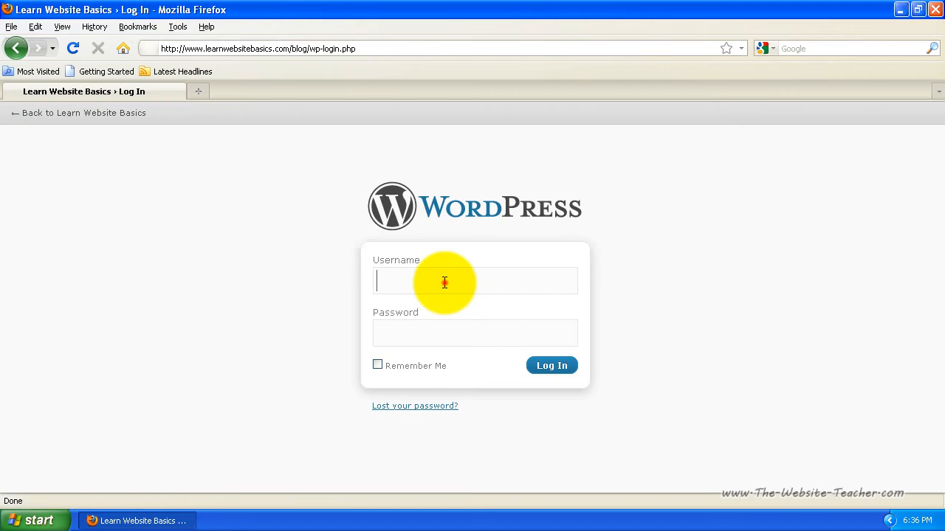
type("a")
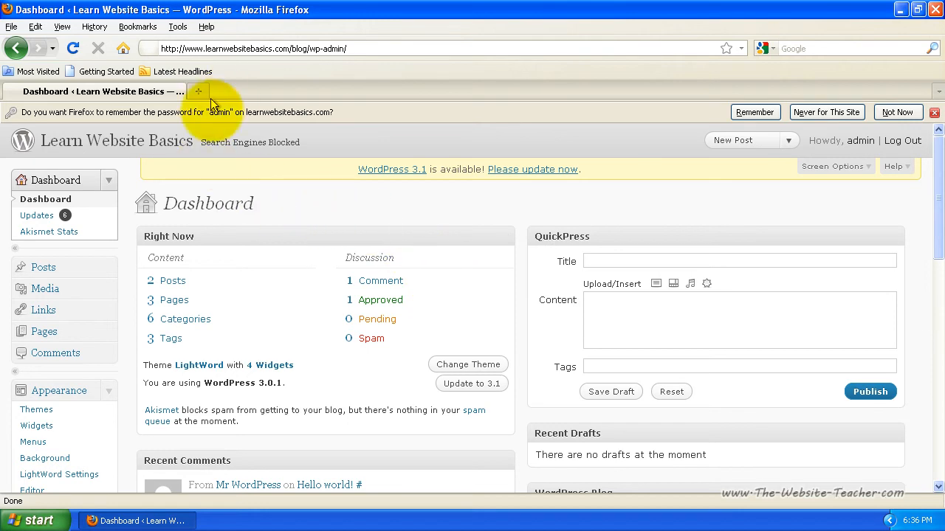
mouse_move(270, 177)
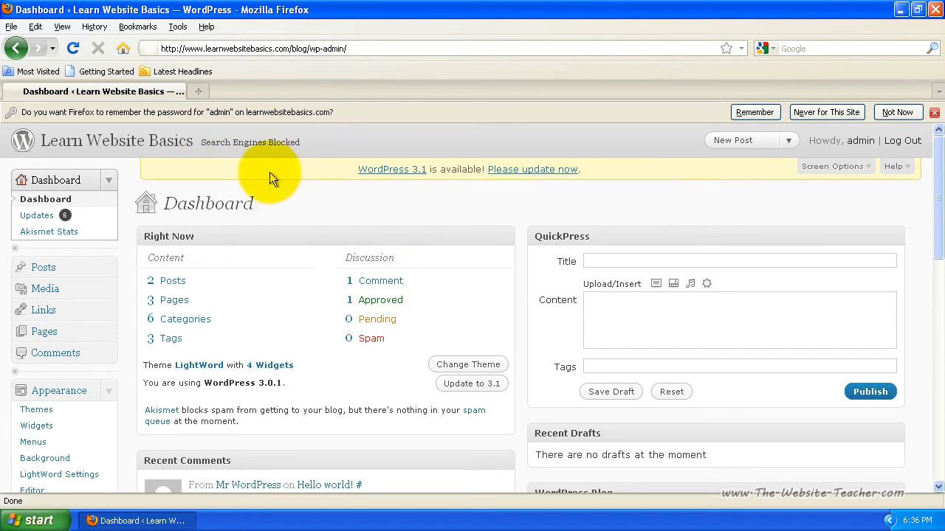
mouse_move(394, 169)
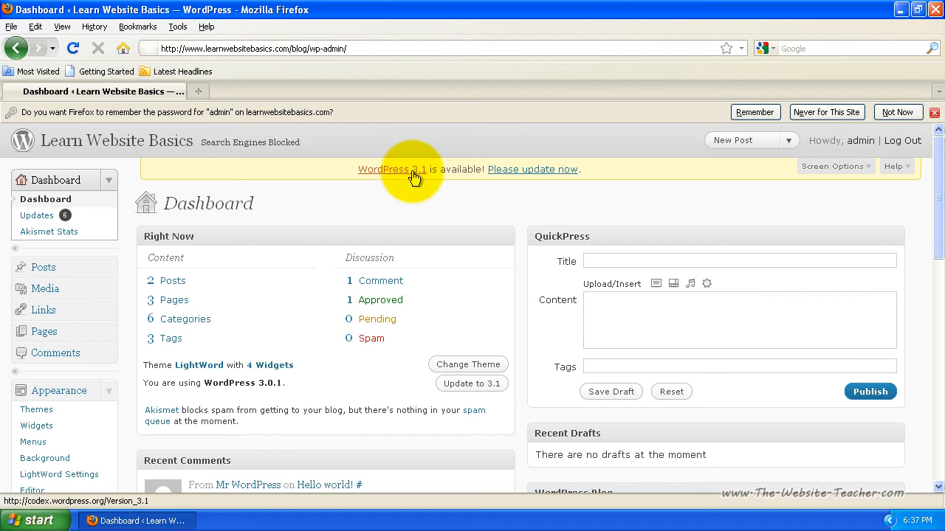
mouse_move(532, 169)
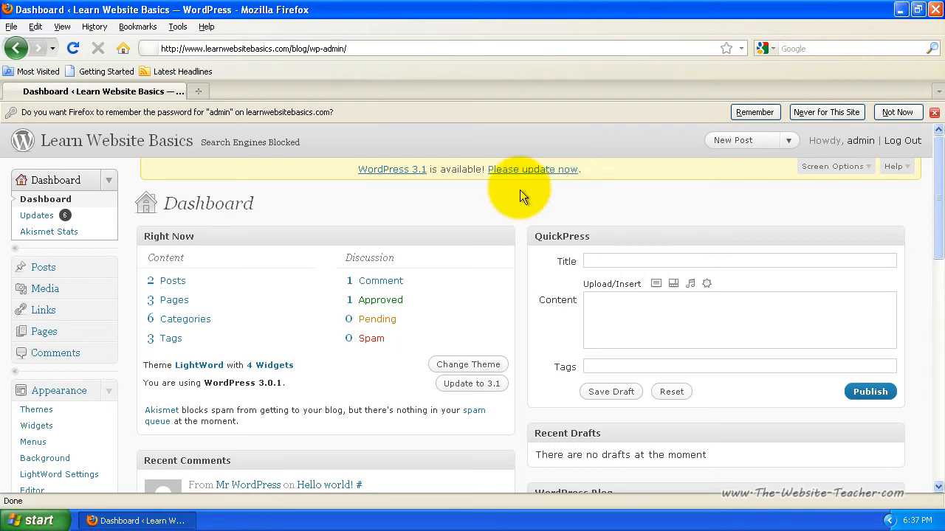
mouse_move(299, 164)
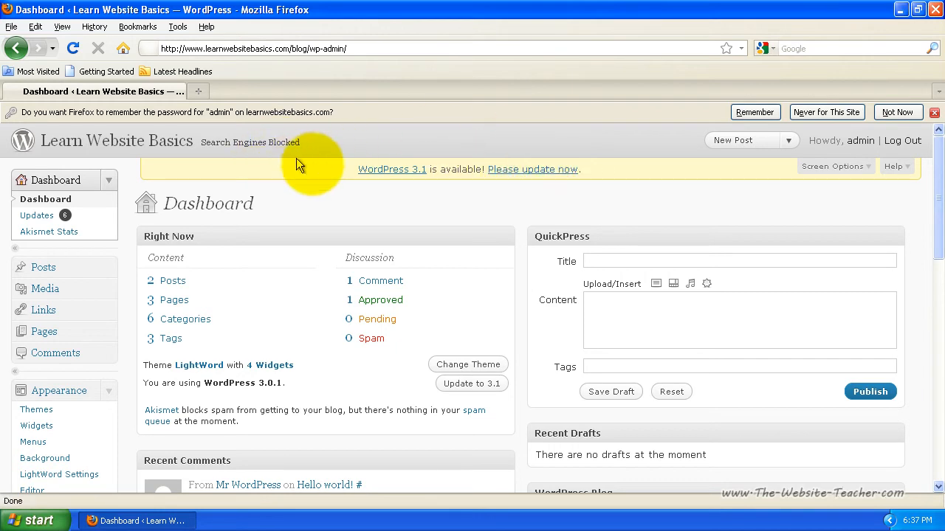
mouse_move(532, 169)
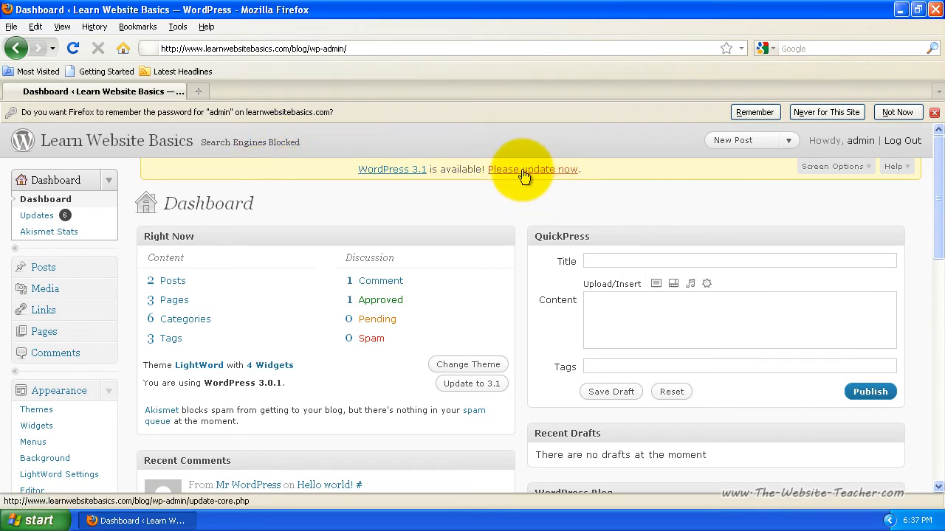
left_click(532, 169)
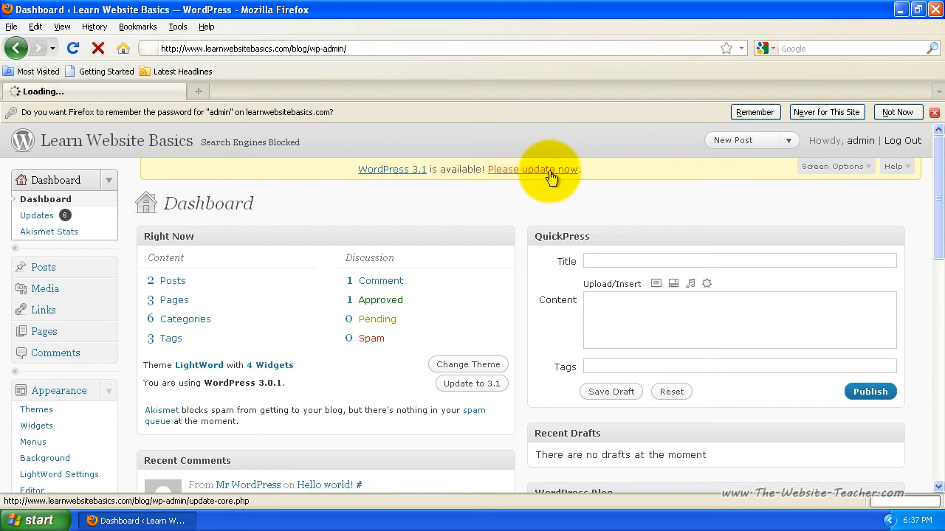
left_click(533, 170)
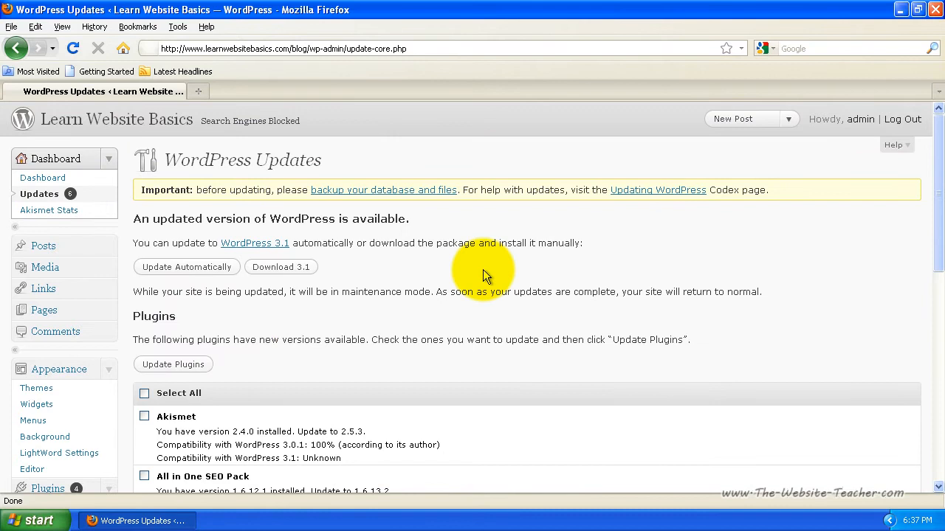
left_click(42, 177)
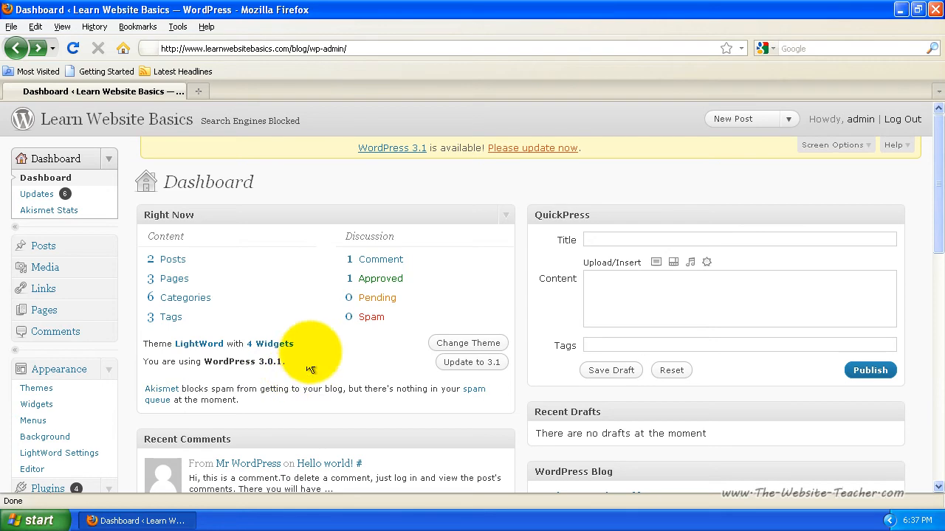
mouse_move(398, 170)
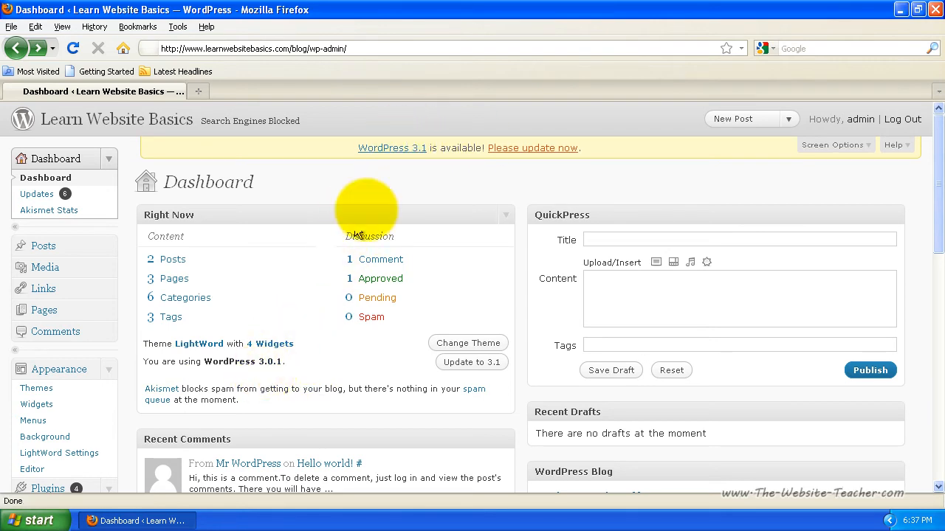
mouse_move(531, 148)
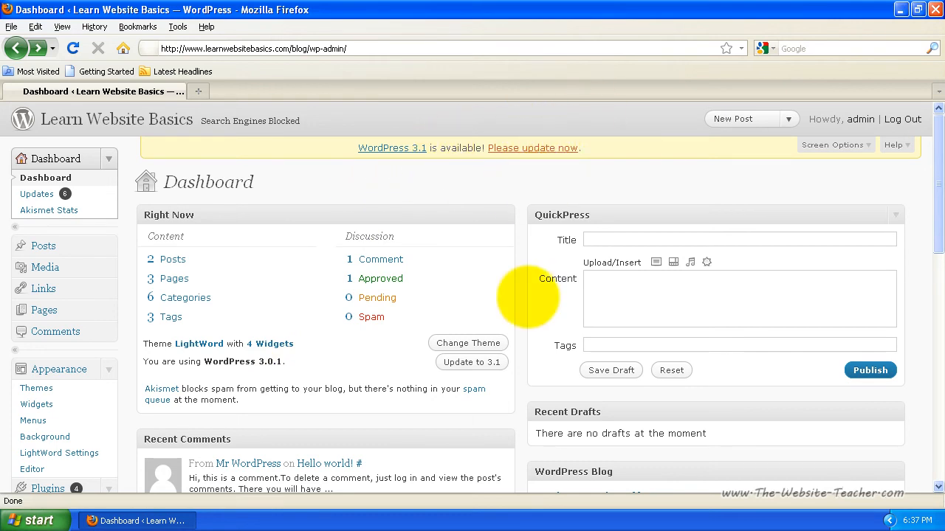
mouse_move(471, 362)
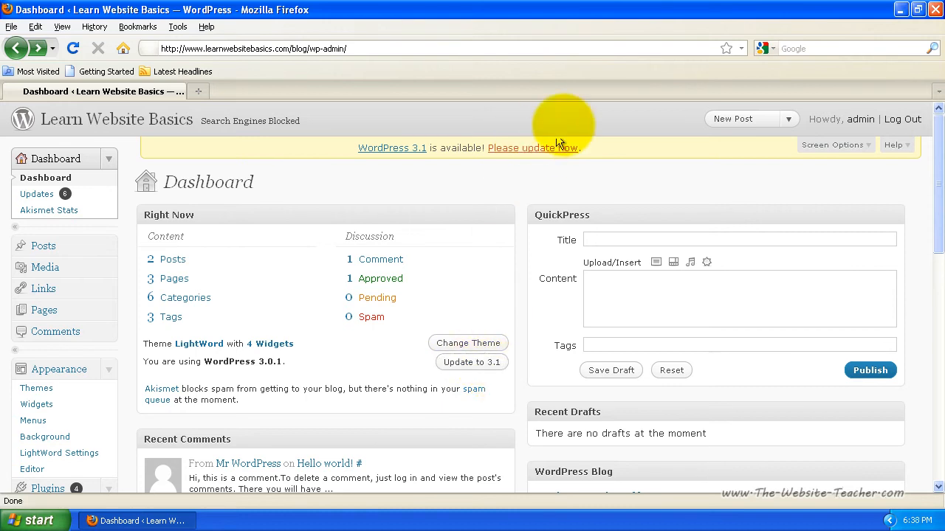
Follow the Dashboard's 'Please update now' notice to the WordPress Updates page.
left_click(533, 148)
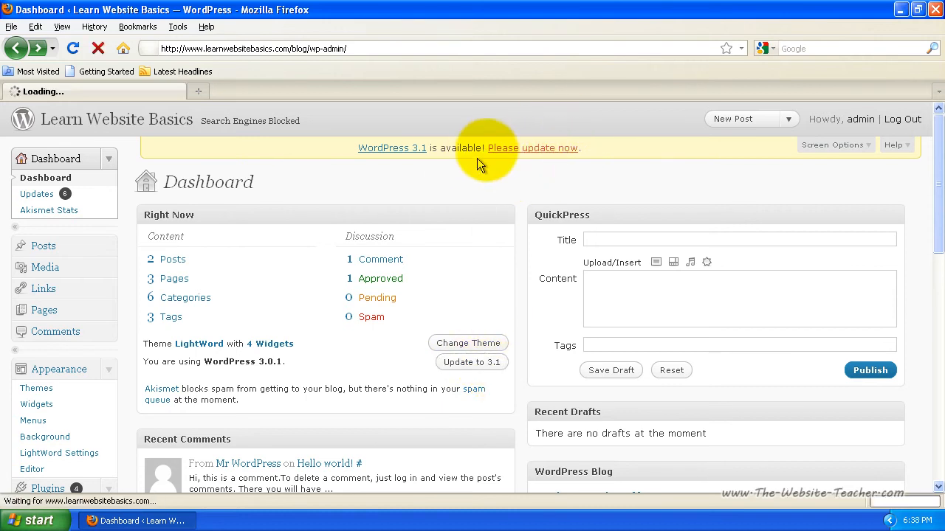
left_click(533, 147)
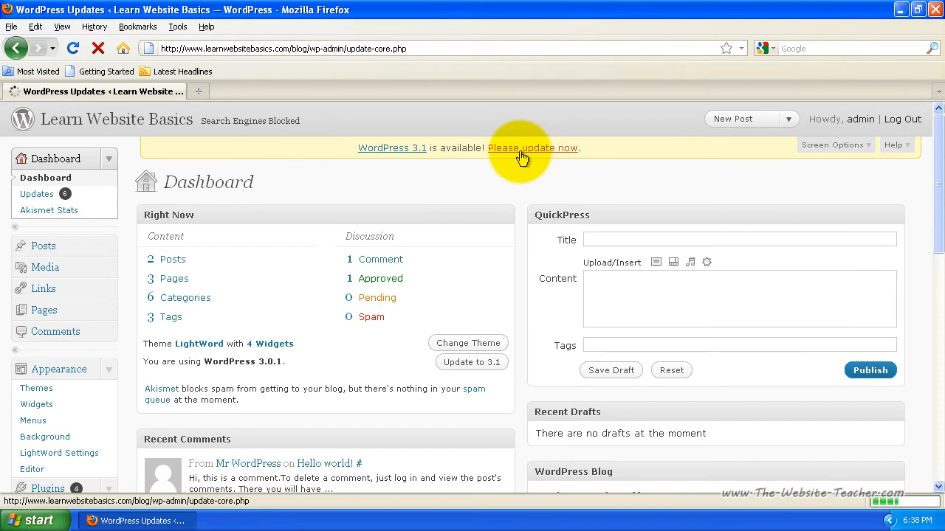
left_click(533, 148)
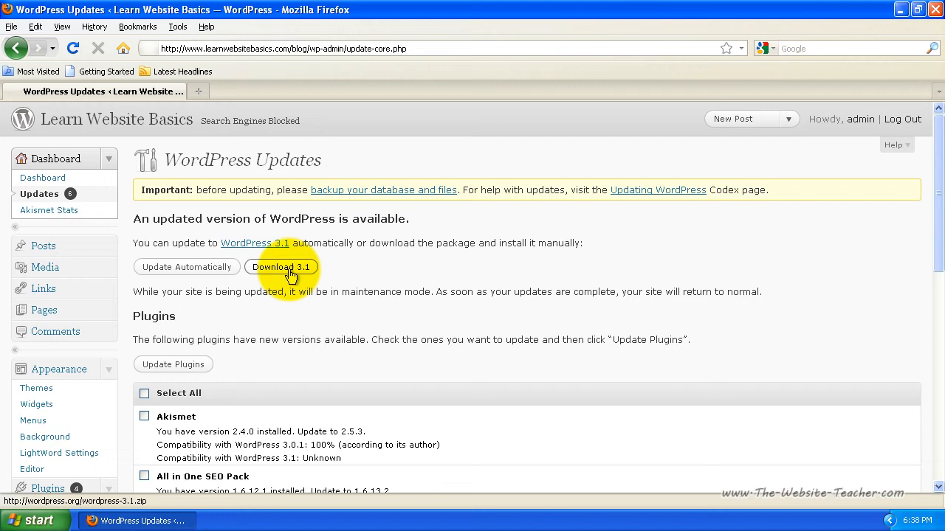
mouse_move(186, 267)
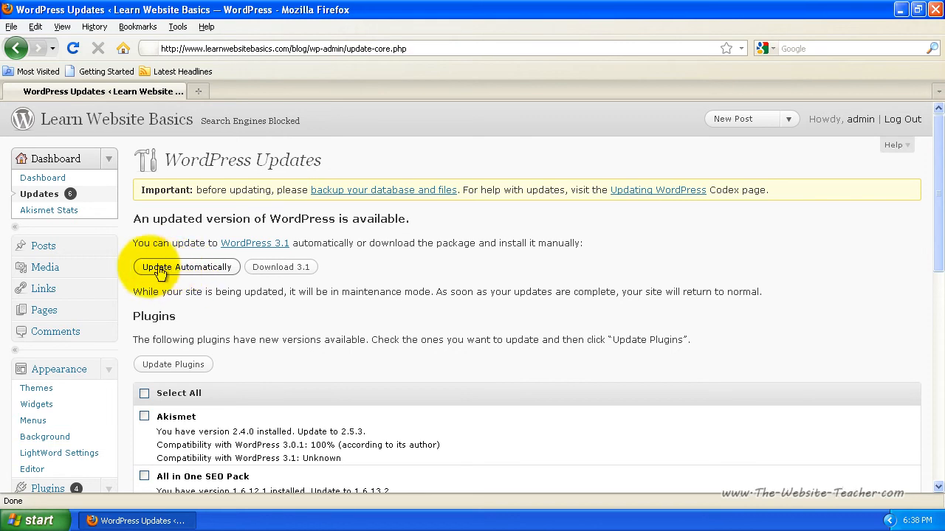
Run 'Update Automatically' to upgrade the site to WordPress 3.1.
left_click(186, 267)
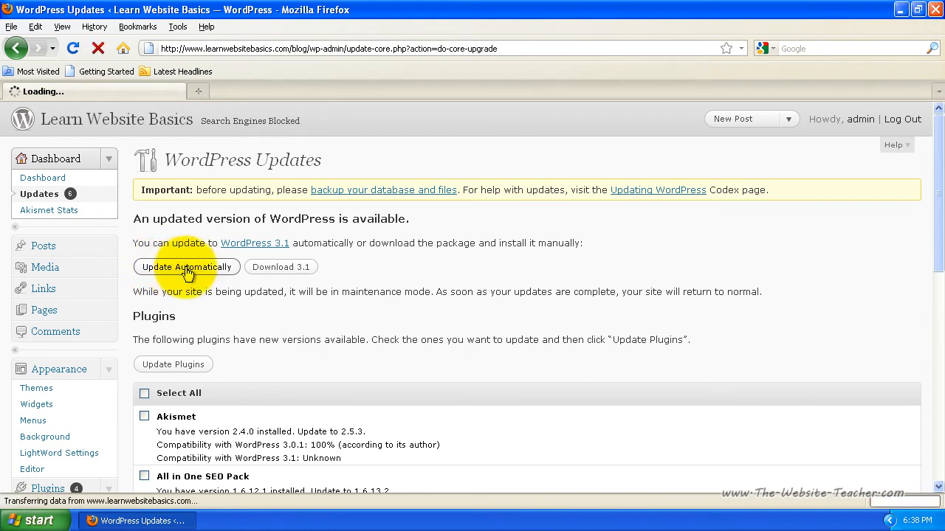
left_click(186, 266)
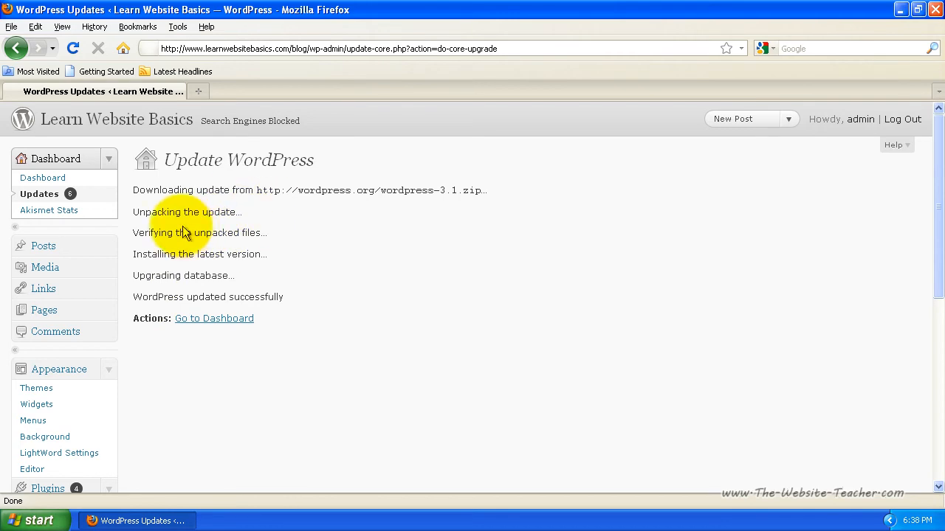
mouse_move(354, 251)
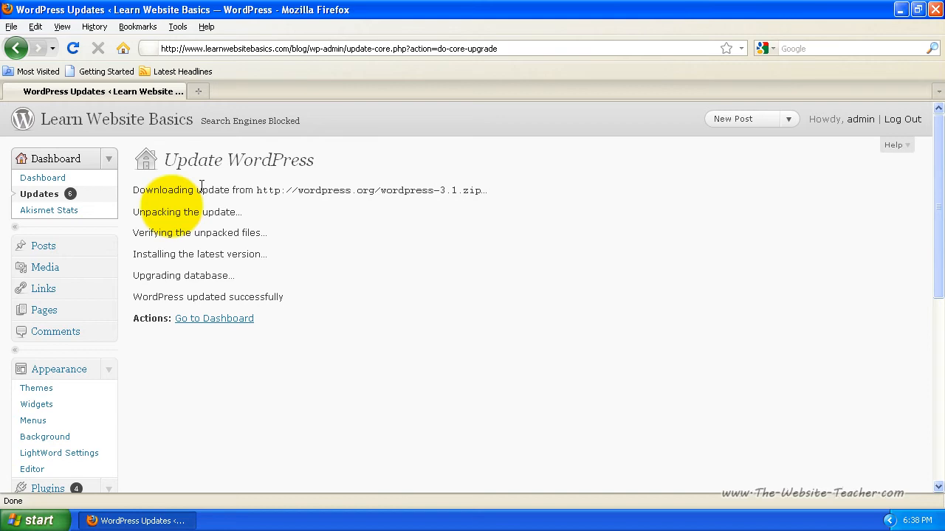
left_click(214, 318)
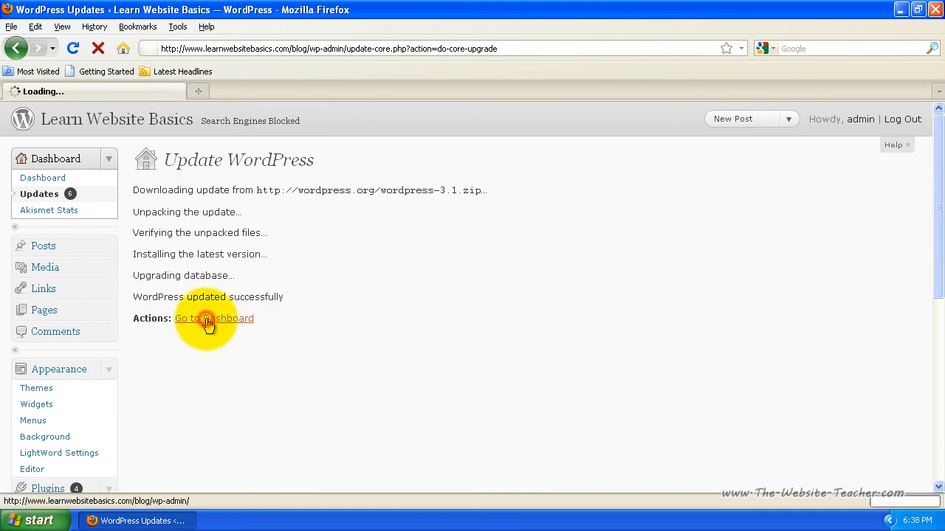
Go to the Dashboard and confirm Right Now reports WordPress 3.1.
left_click(214, 319)
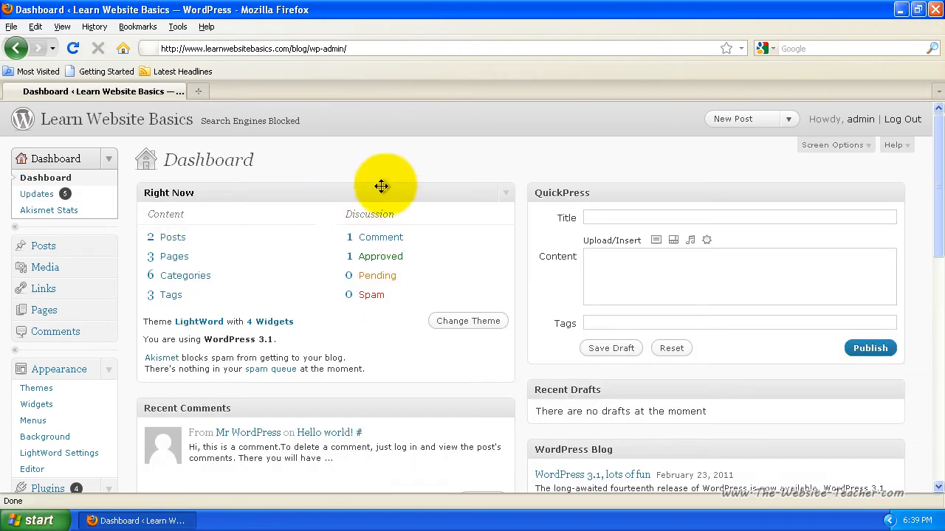
mouse_move(173, 186)
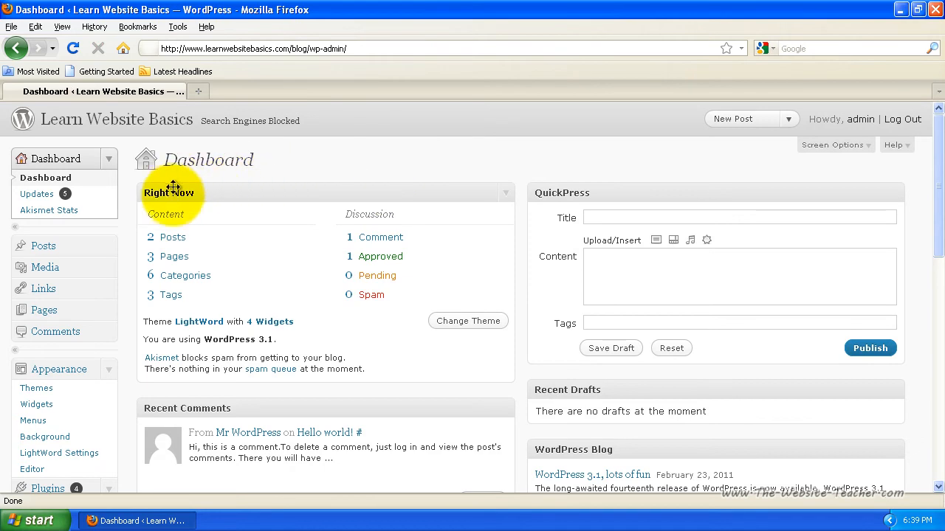
scroll("down", 3)
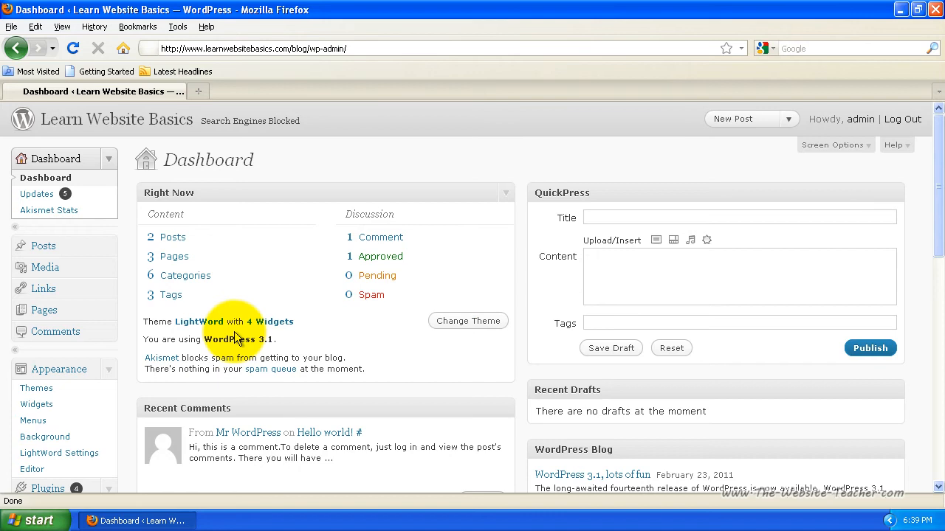
mouse_move(328, 346)
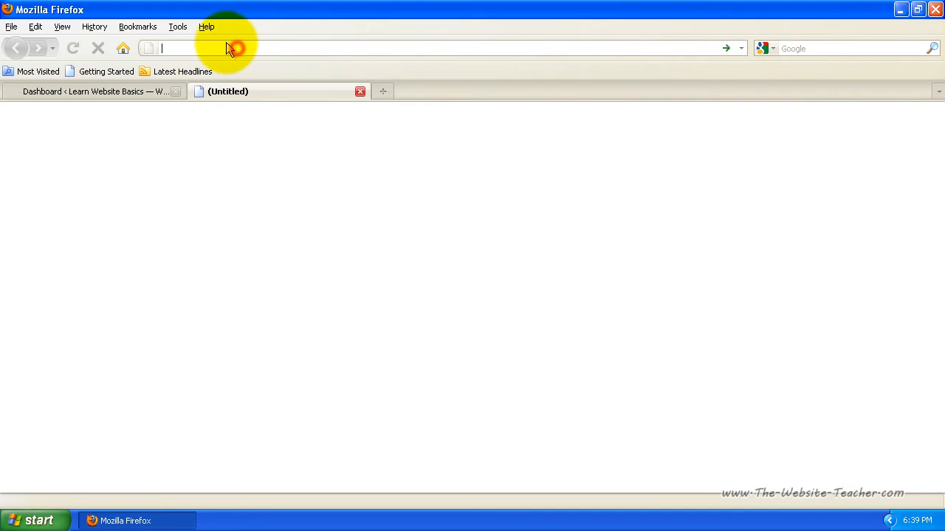
type("www.wo")
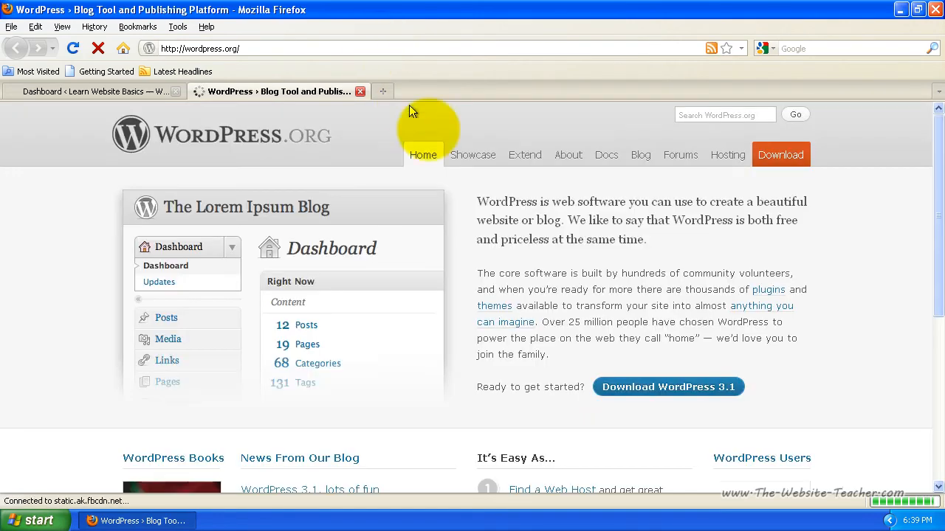
mouse_move(613, 286)
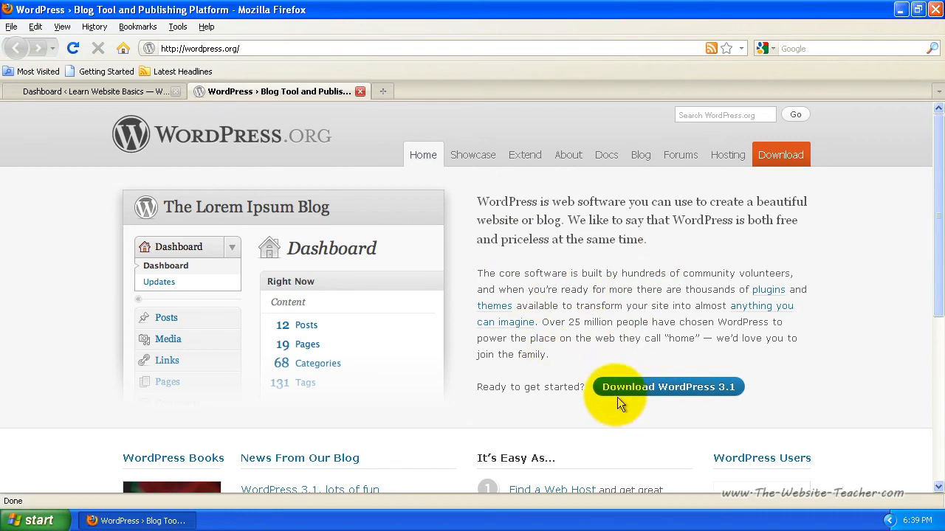
mouse_move(734, 395)
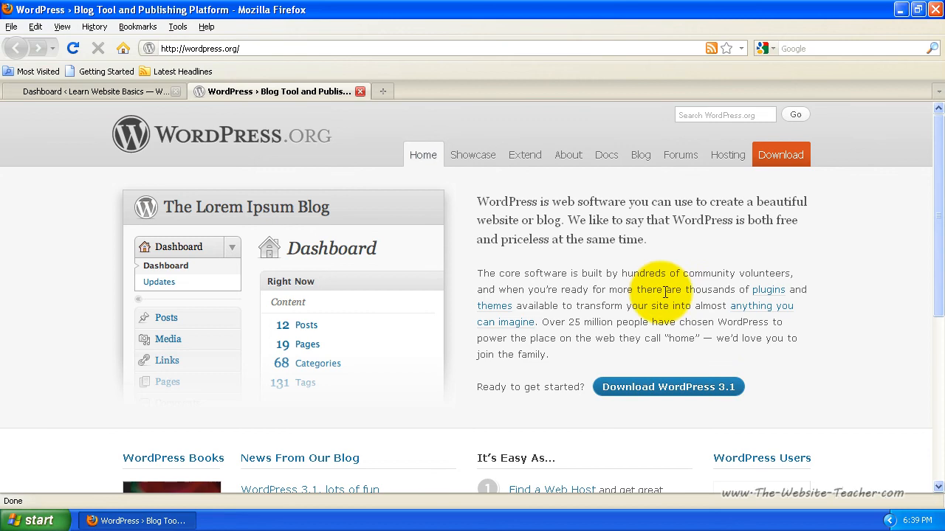
mouse_move(627, 367)
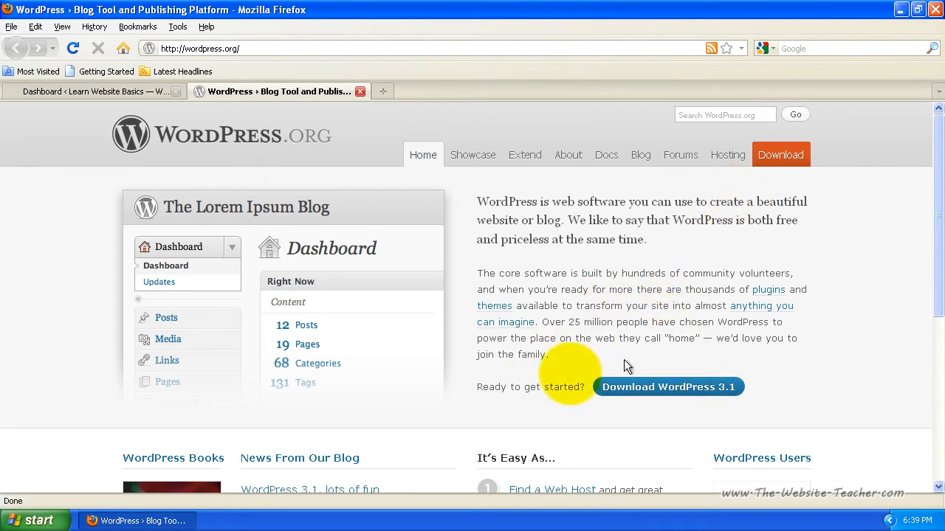
mouse_move(780, 155)
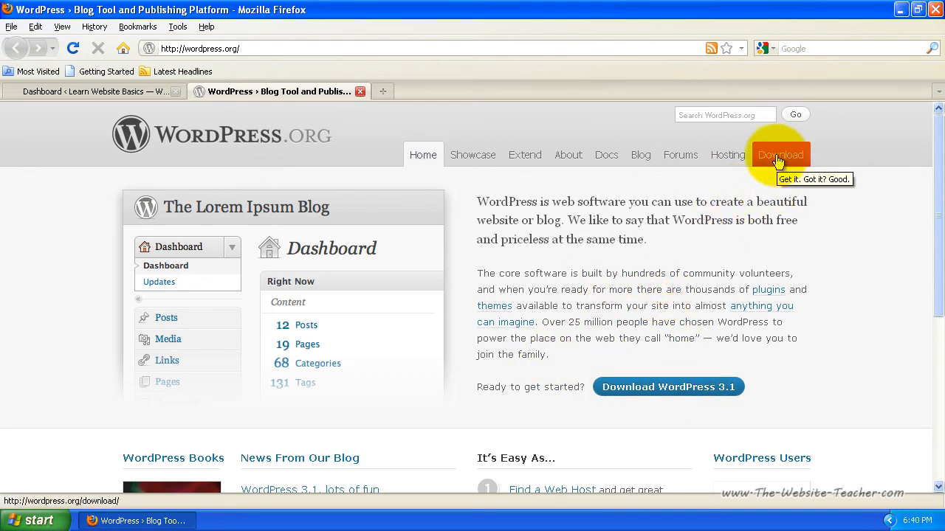
Open the Download page and highlight the 3.1 'latest stable release' sentence.
left_click(780, 155)
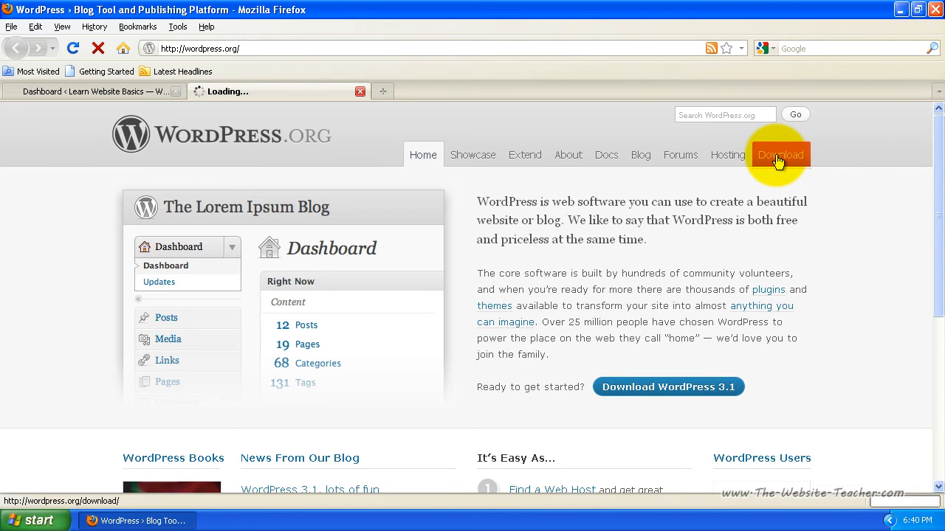
left_click(779, 154)
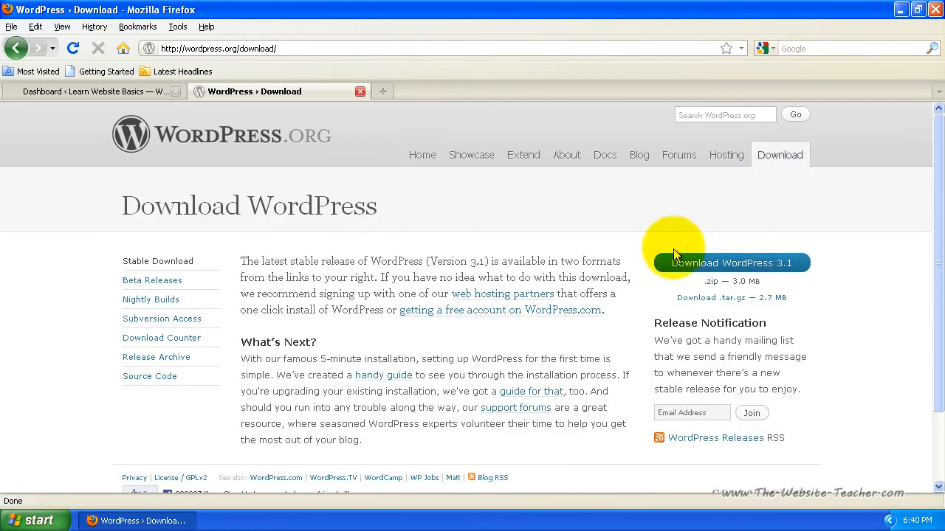
mouse_move(790, 270)
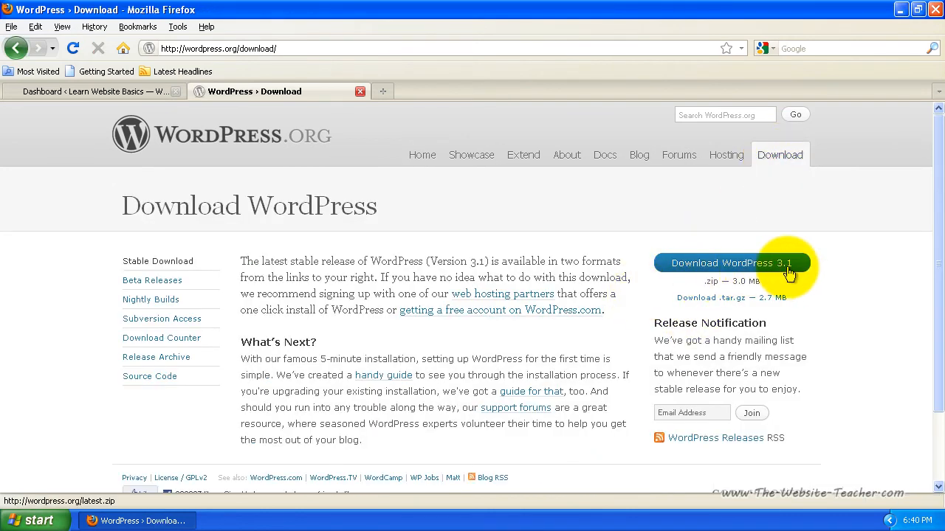
mouse_move(753, 251)
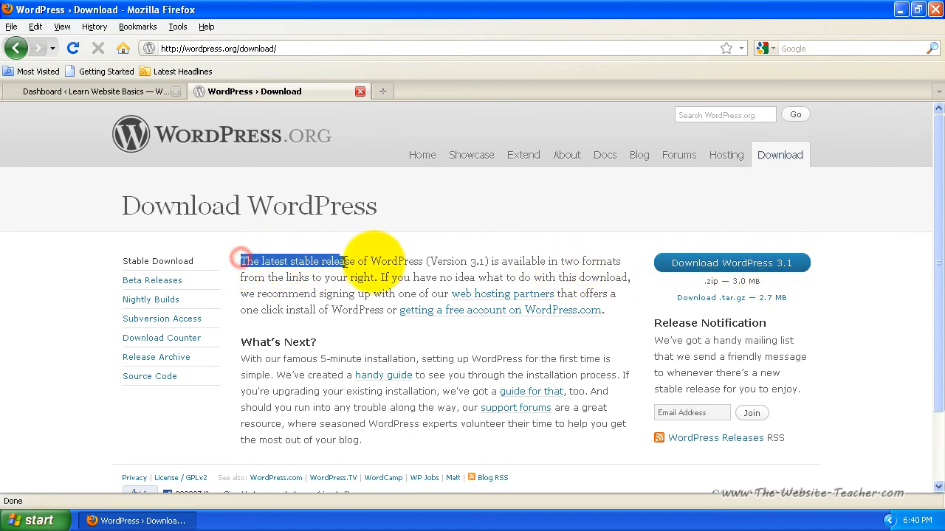
left_click_drag(244, 262, 488, 261)
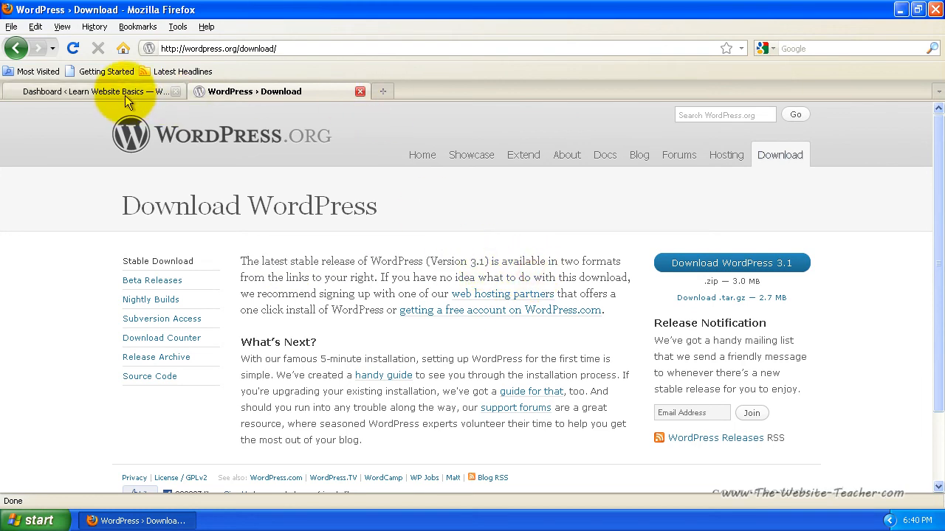
Return to the dashboard tab, point out WordPress 3.1, and scroll through release news.
left_click(88, 91)
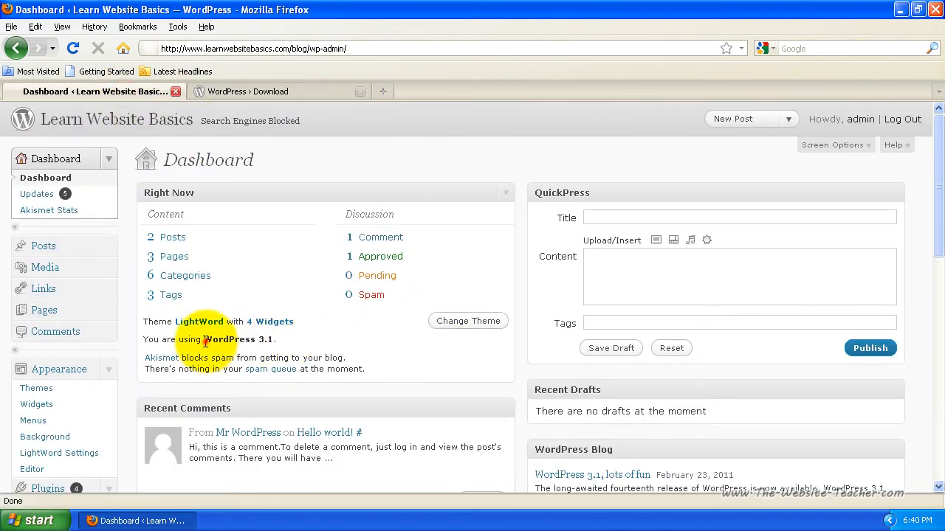
double_click(230, 340)
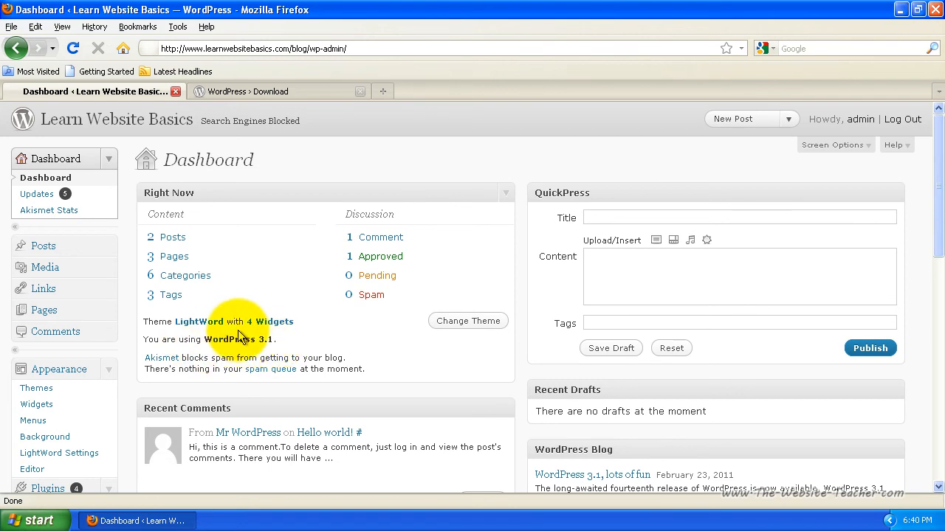
scroll("down", 3)
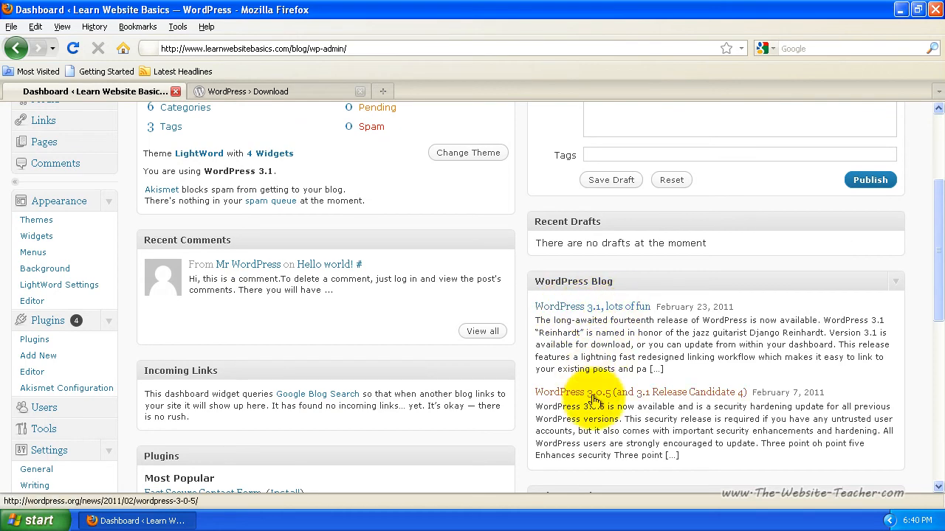
scroll("down", 3)
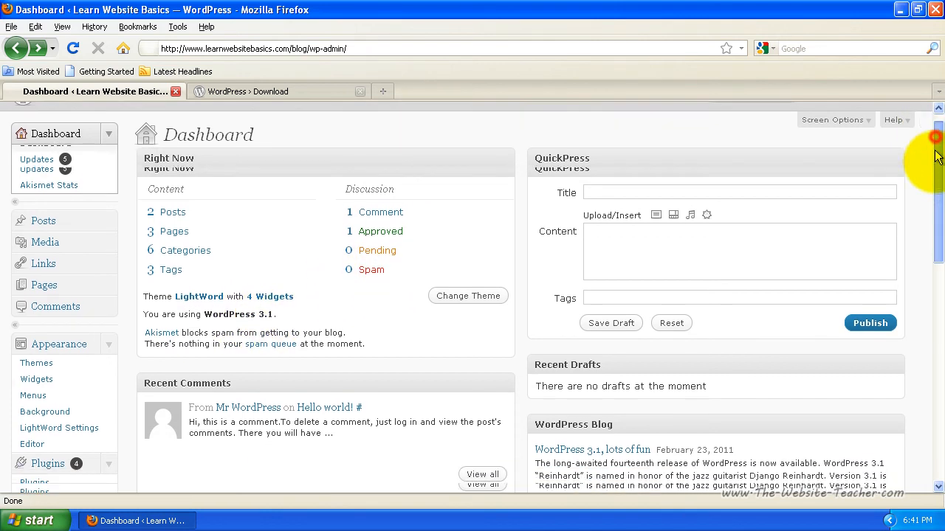
scroll("down", 3)
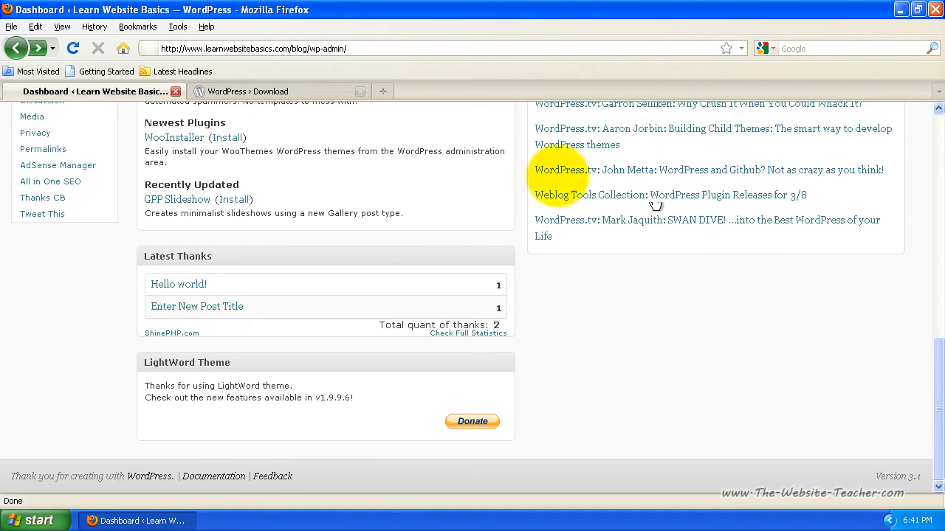
mouse_move(877, 486)
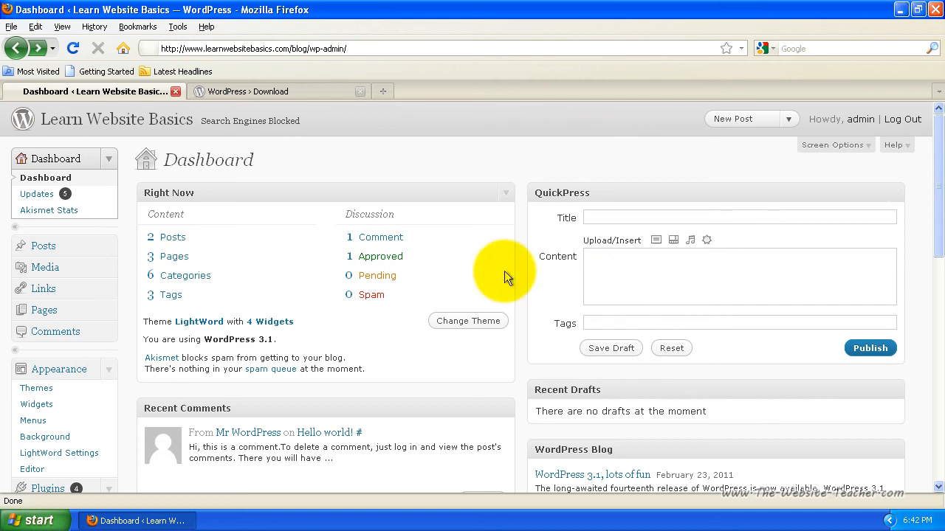
mouse_move(537, 192)
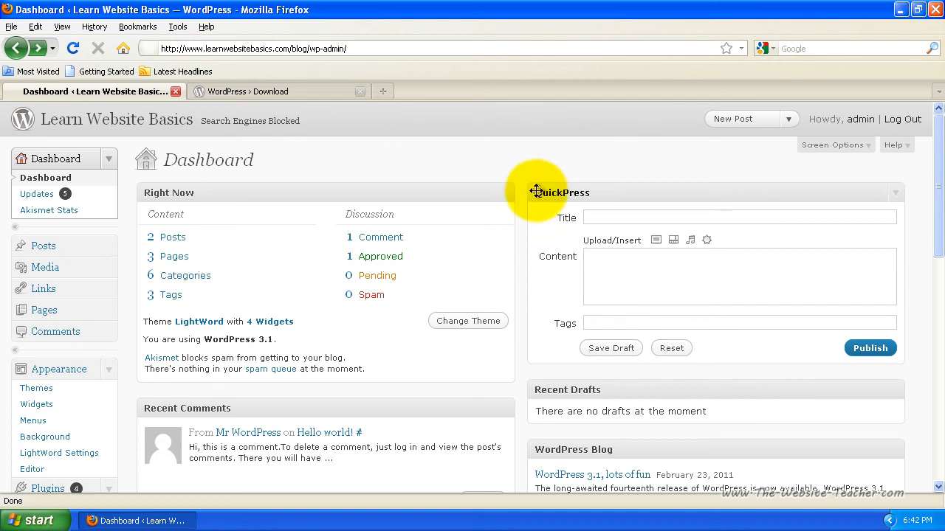
mouse_move(35, 280)
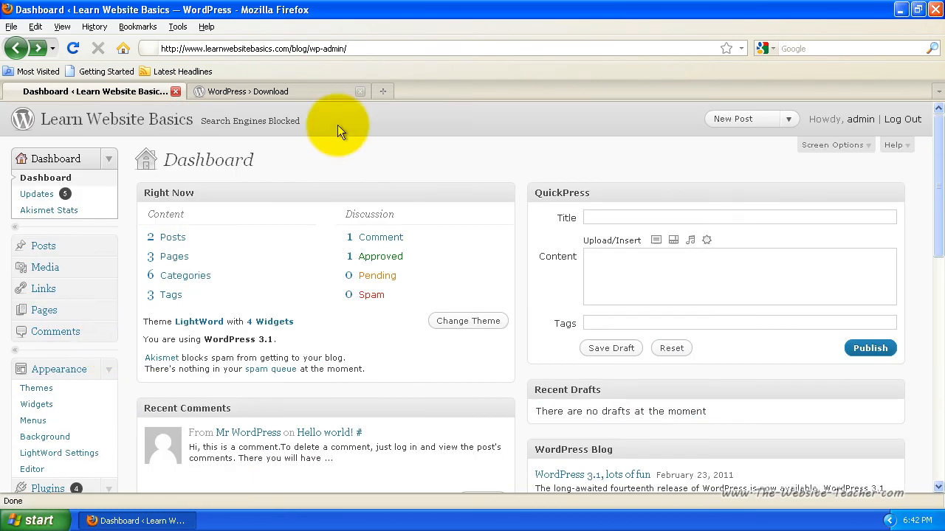
mouse_move(351, 134)
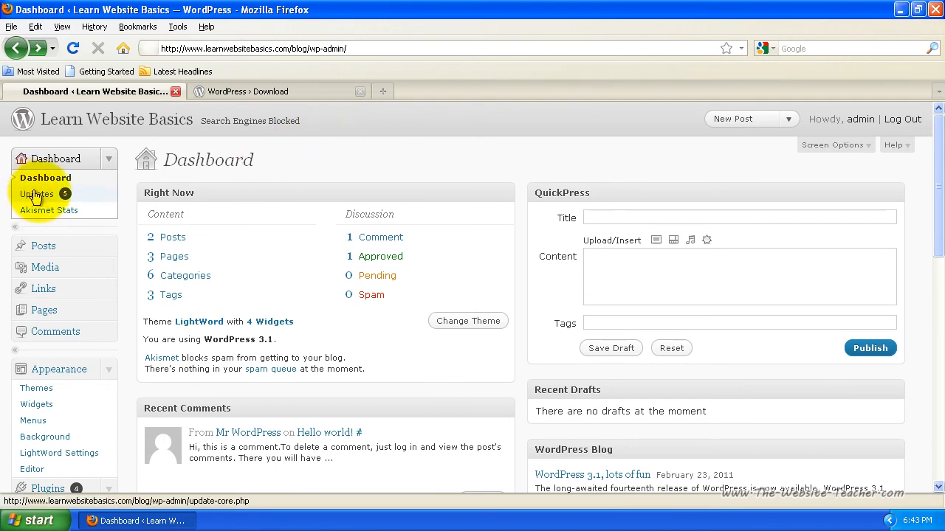
Open Dashboard > Updates and scroll down to the three pending plugin updates.
left_click(36, 194)
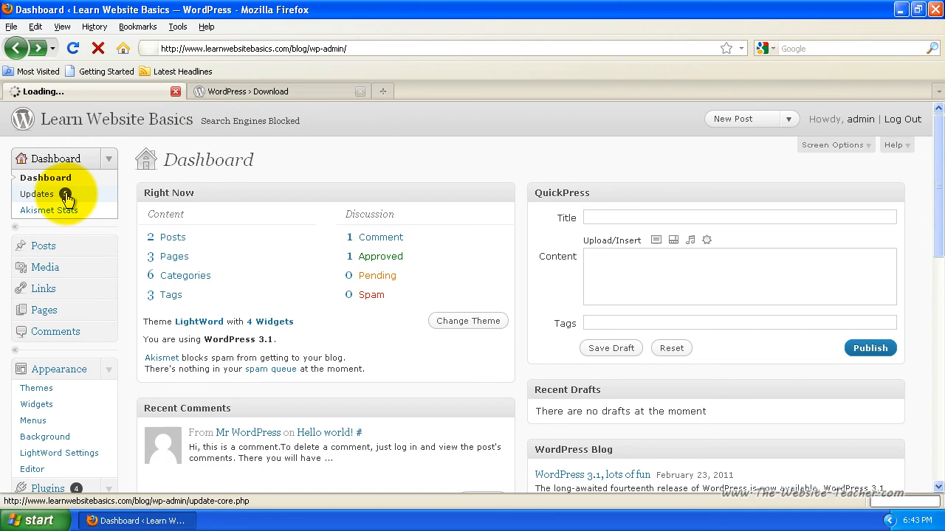
left_click(36, 193)
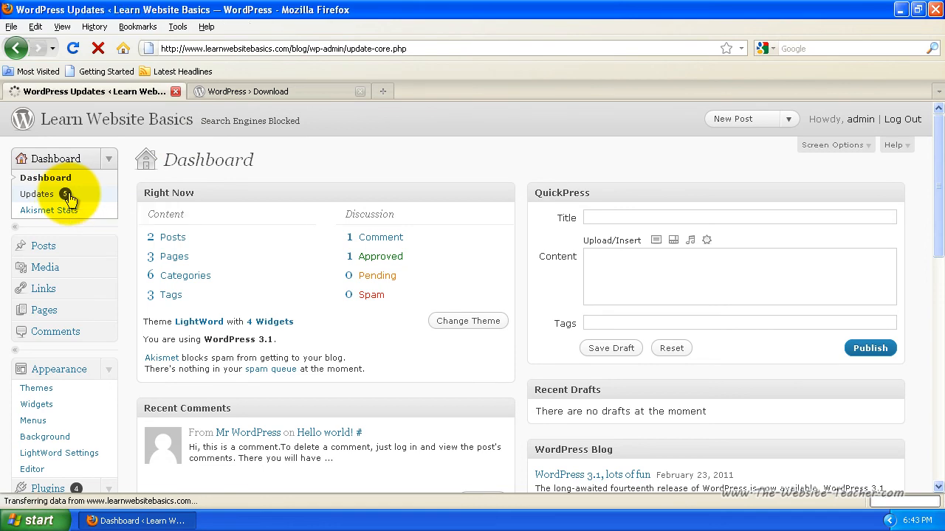
left_click(38, 193)
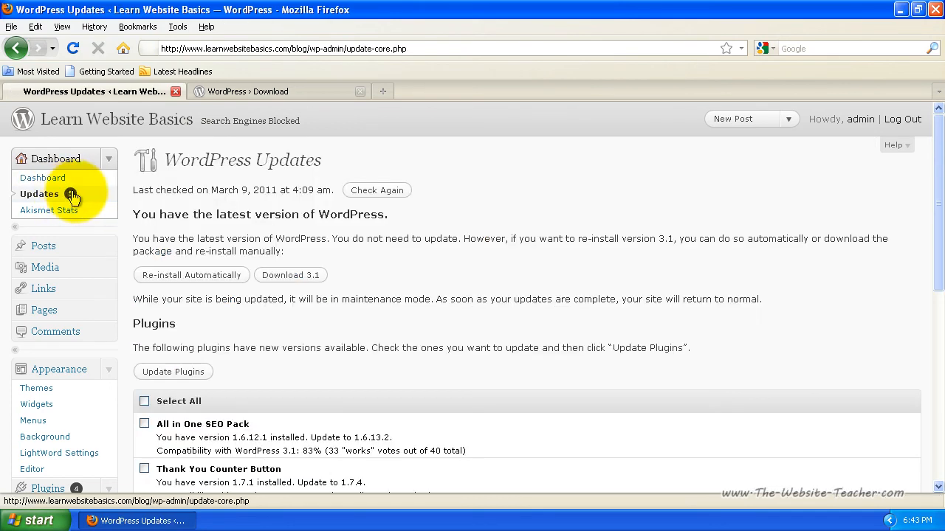
scroll("down", 3)
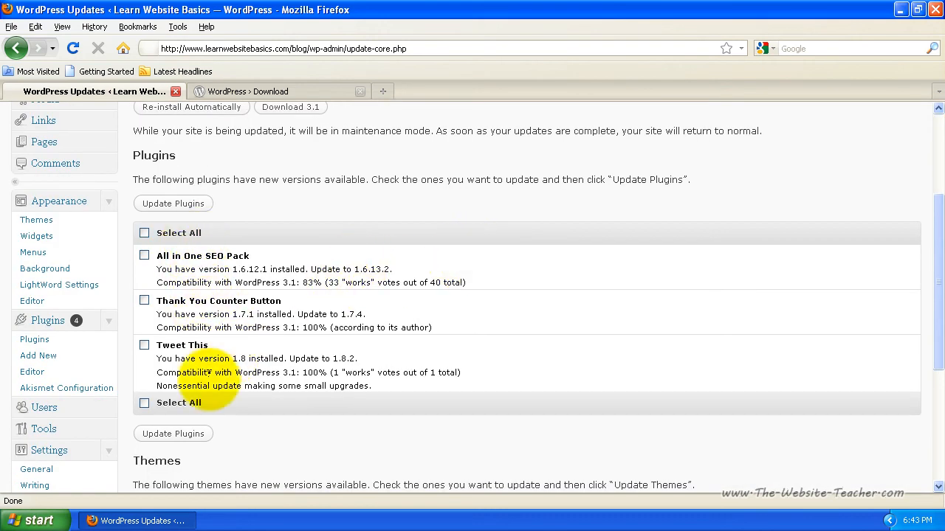
scroll("down", 3)
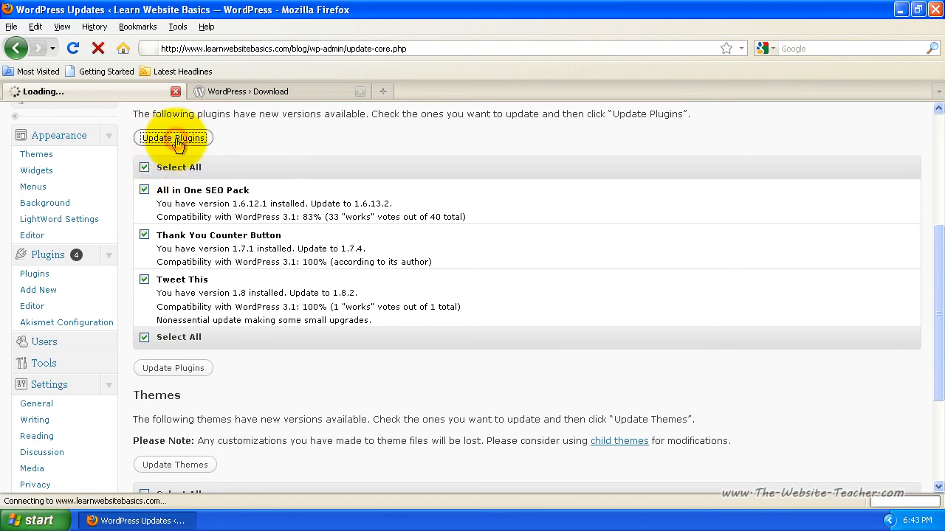
Update All in One SEO Pack, Thank You Counter Button and Tweet This.
left_click(172, 138)
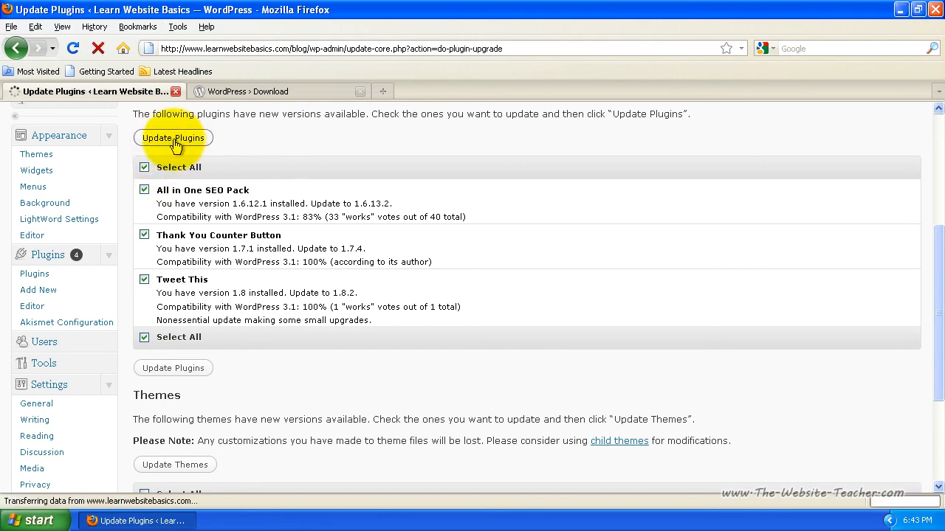
left_click(173, 138)
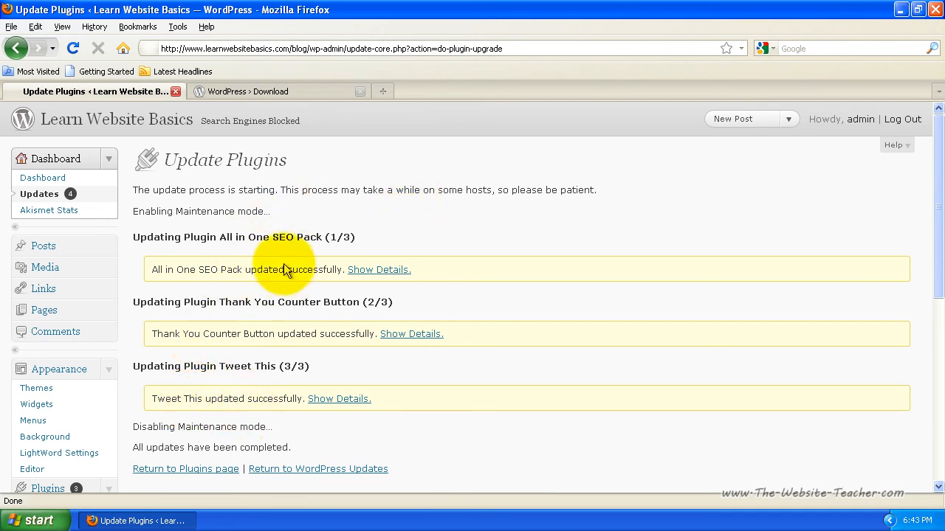
mouse_move(281, 317)
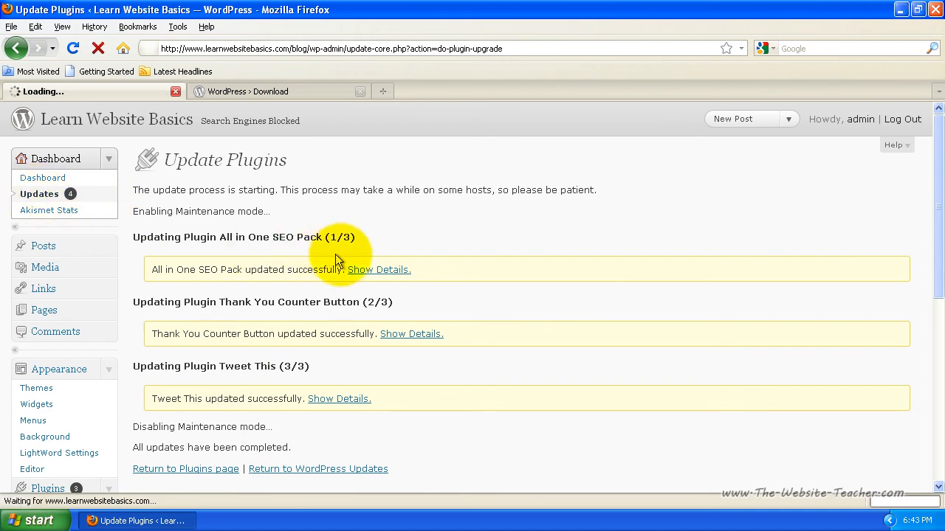
Select the LightWord theme under Themes and run Update Themes to install its newer version.
left_click(318, 469)
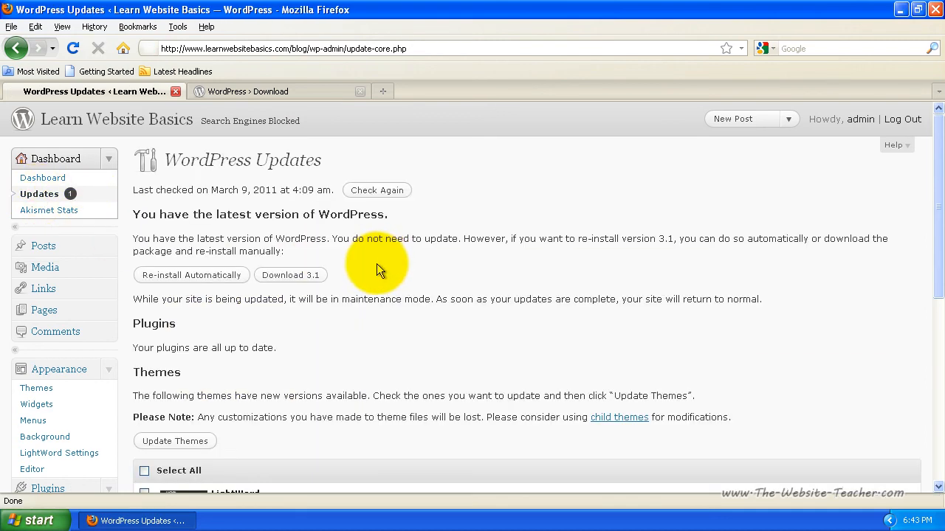
scroll("down", 3)
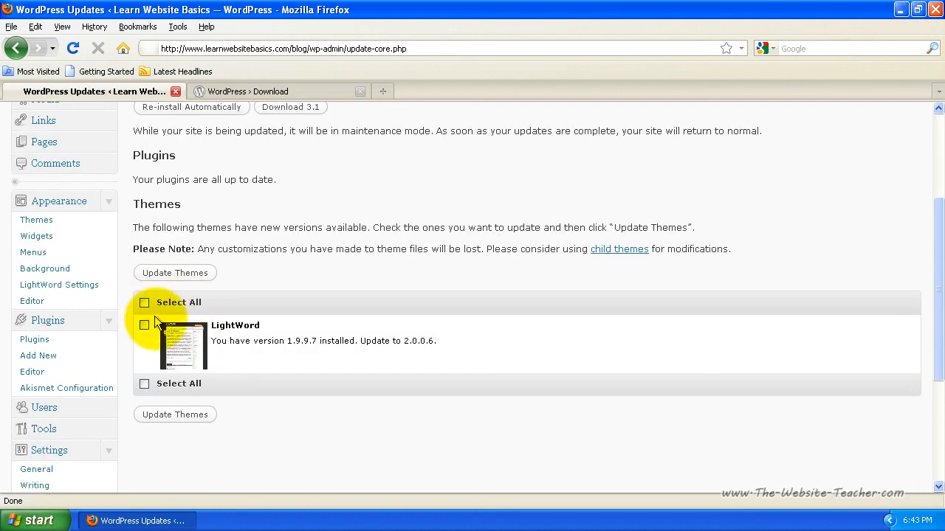
left_click(144, 303)
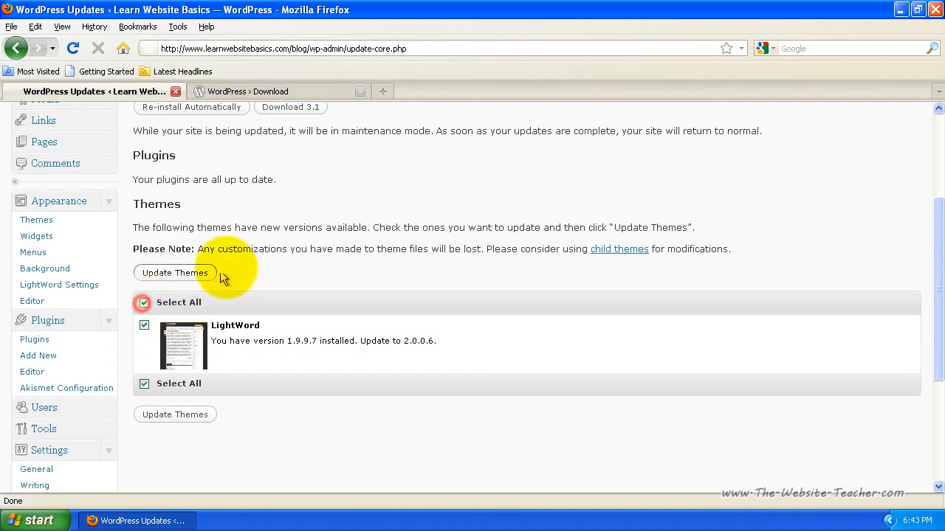
left_click(174, 272)
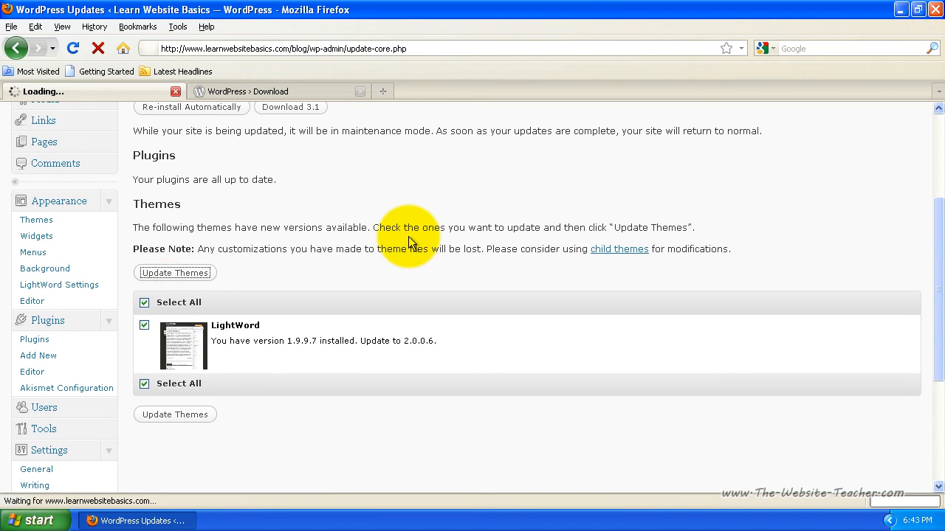
left_click(175, 272)
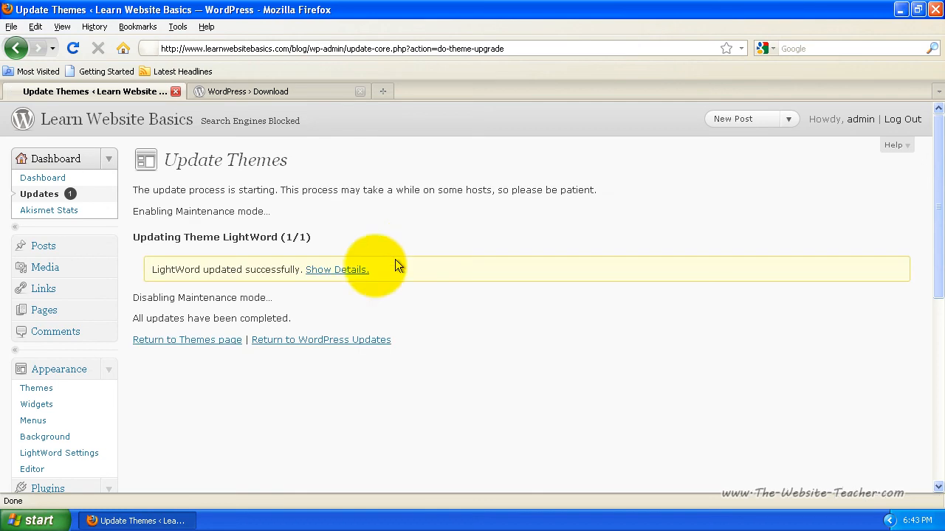
mouse_move(39, 193)
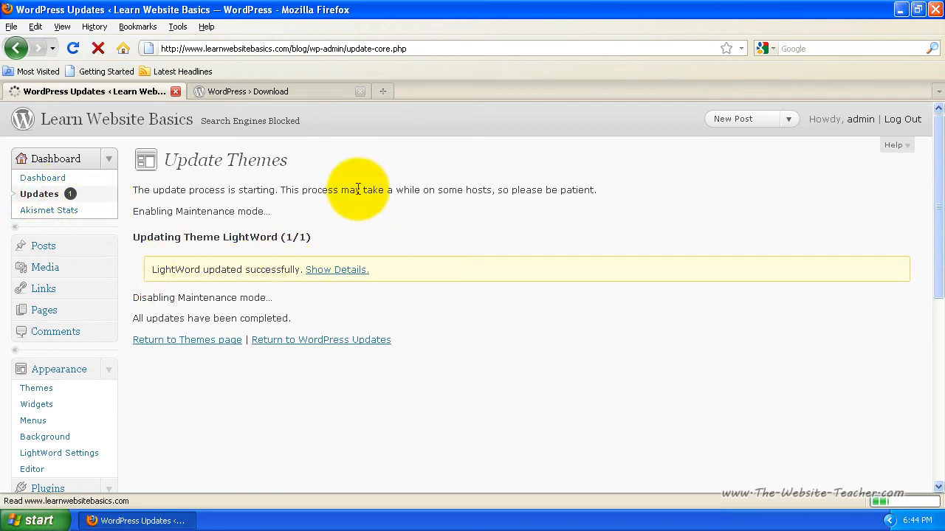
Return to WordPress Updates and highlight 'You have the latest version of WordPress.'.
left_click(321, 339)
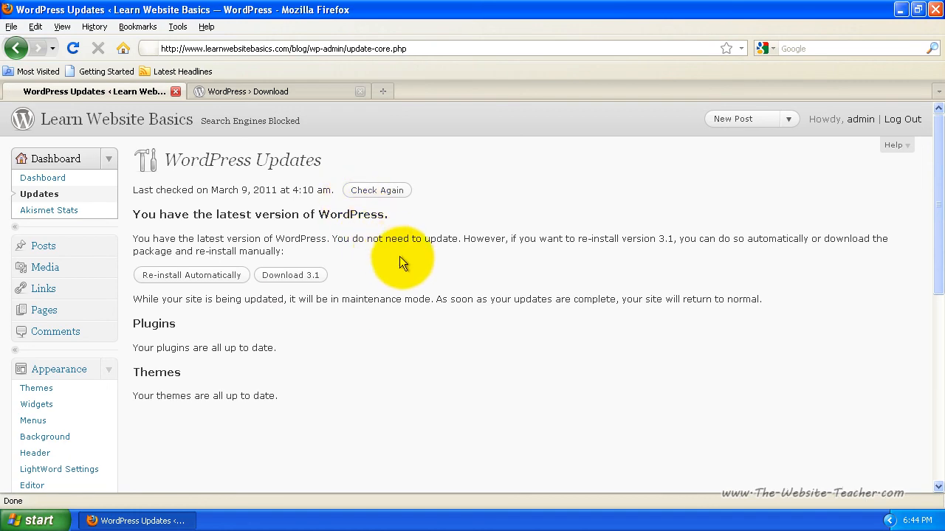
mouse_move(40, 194)
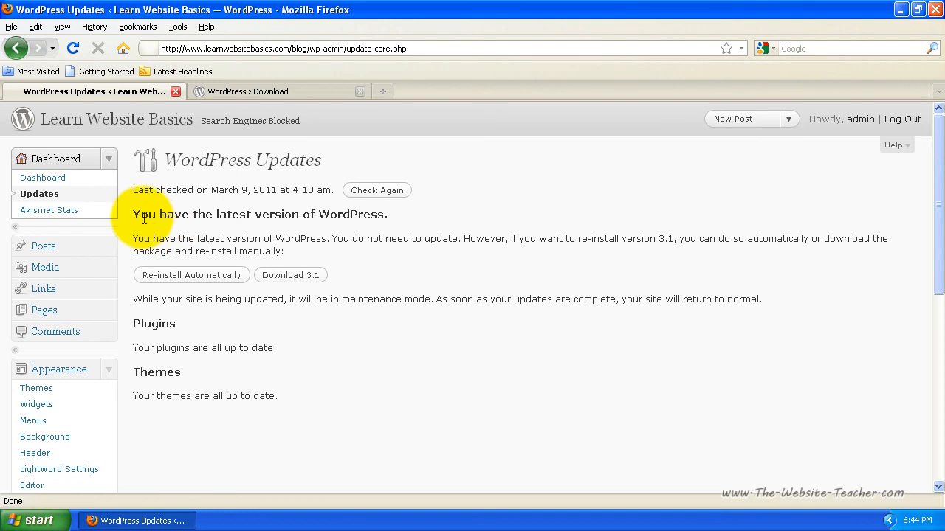
left_click_drag(144, 214, 387, 215)
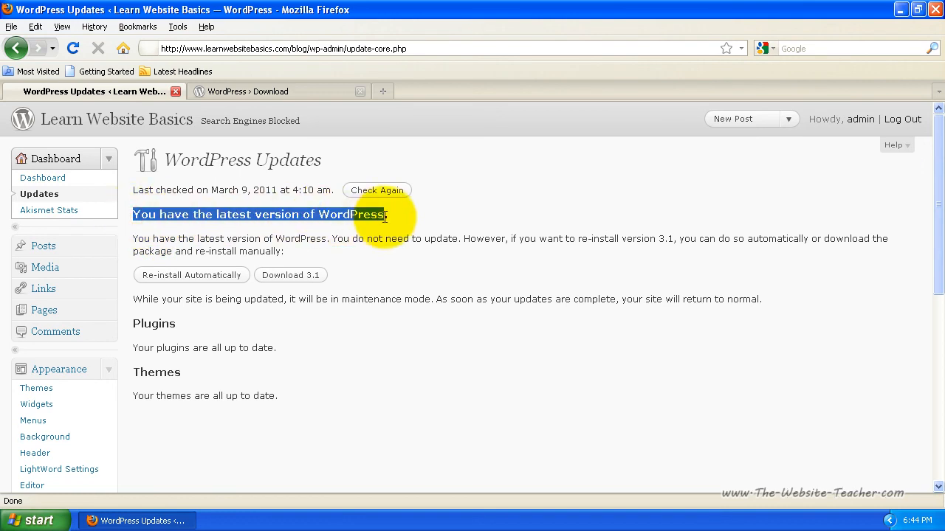
mouse_move(191, 274)
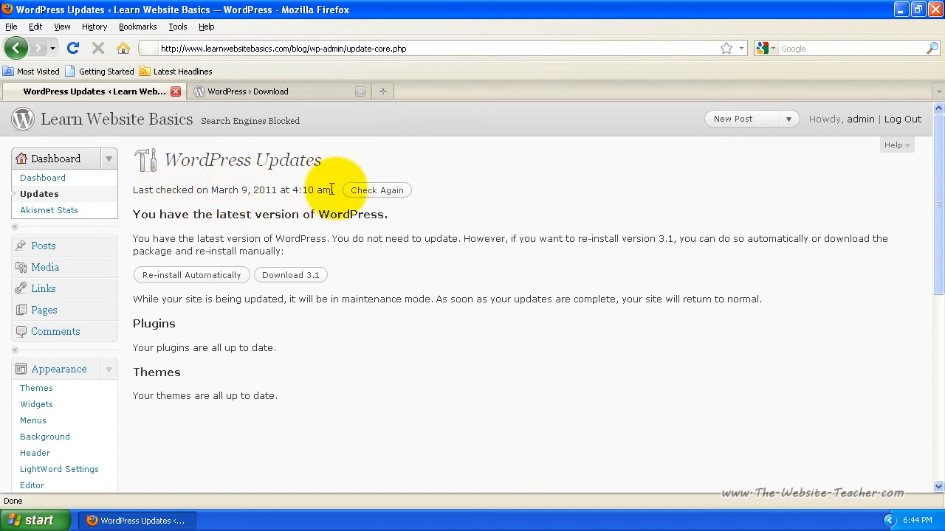
left_click(376, 190)
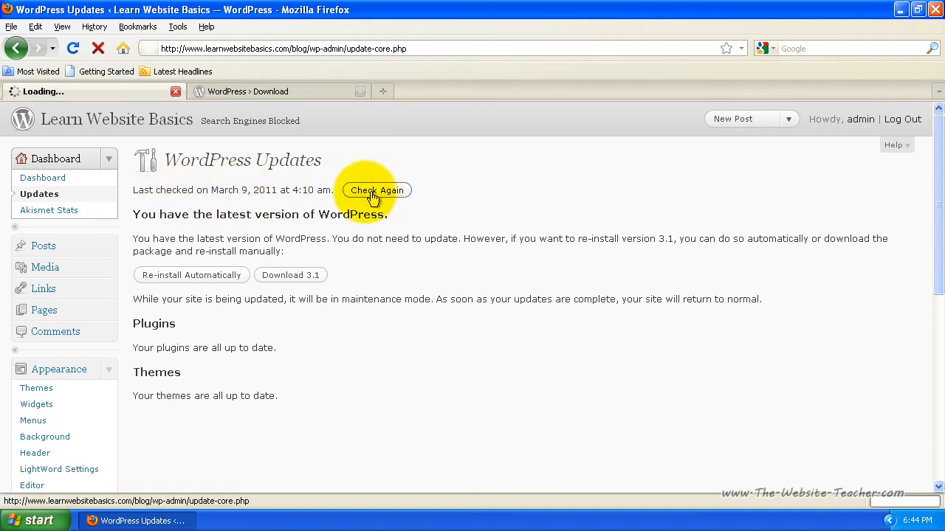
left_click(377, 190)
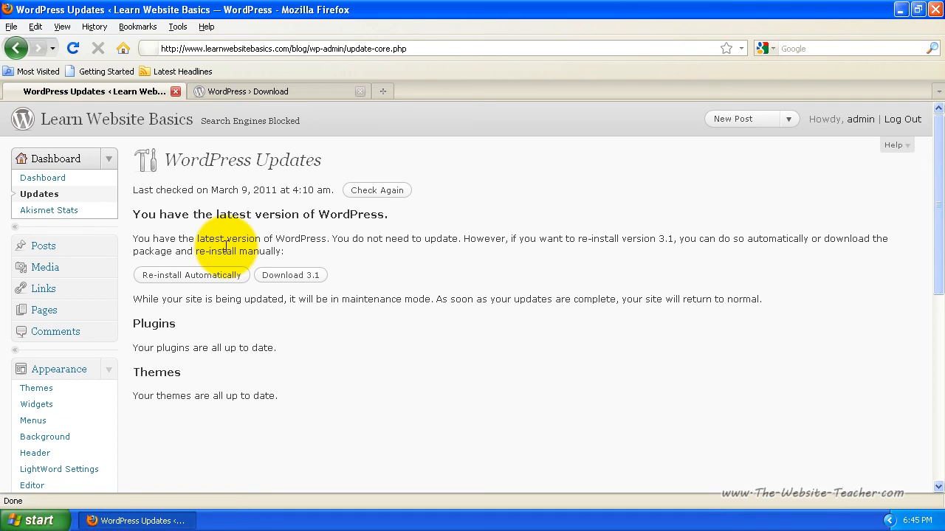
mouse_move(223, 267)
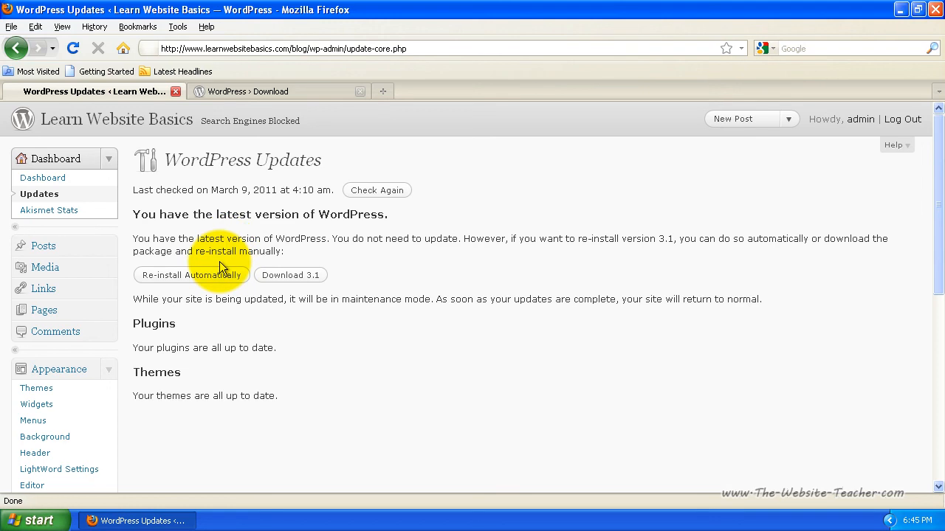